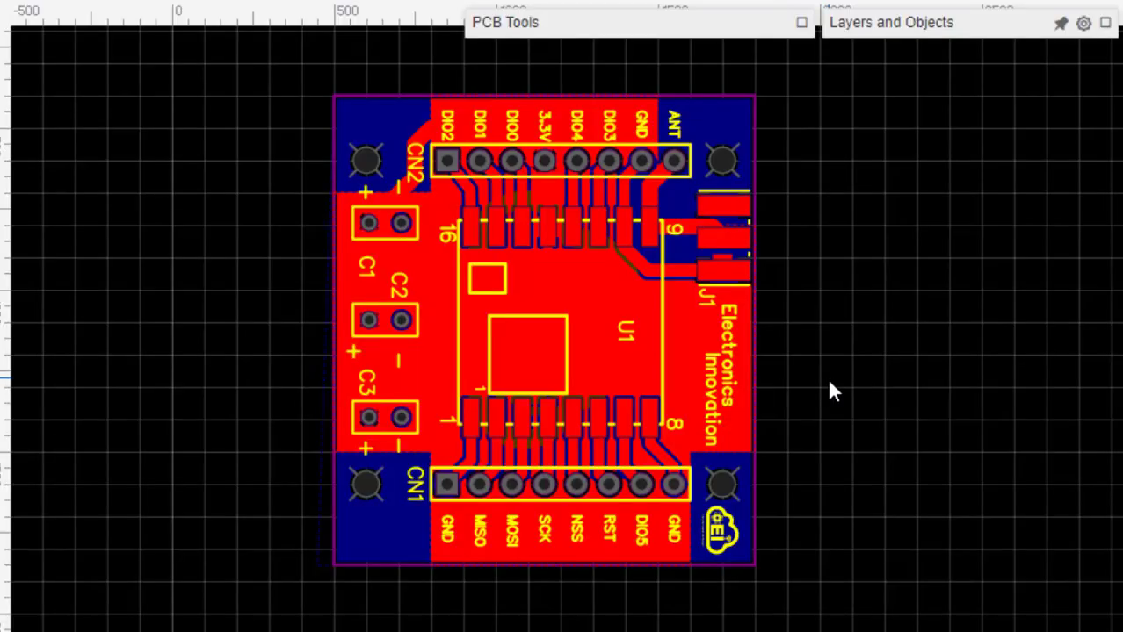
Enter board dimensions 33 x 37 mm and quantity 10, keeping 2 layers and 1.6 mm thickness
{"action": "left_click", "coordinate": [562, 290]}
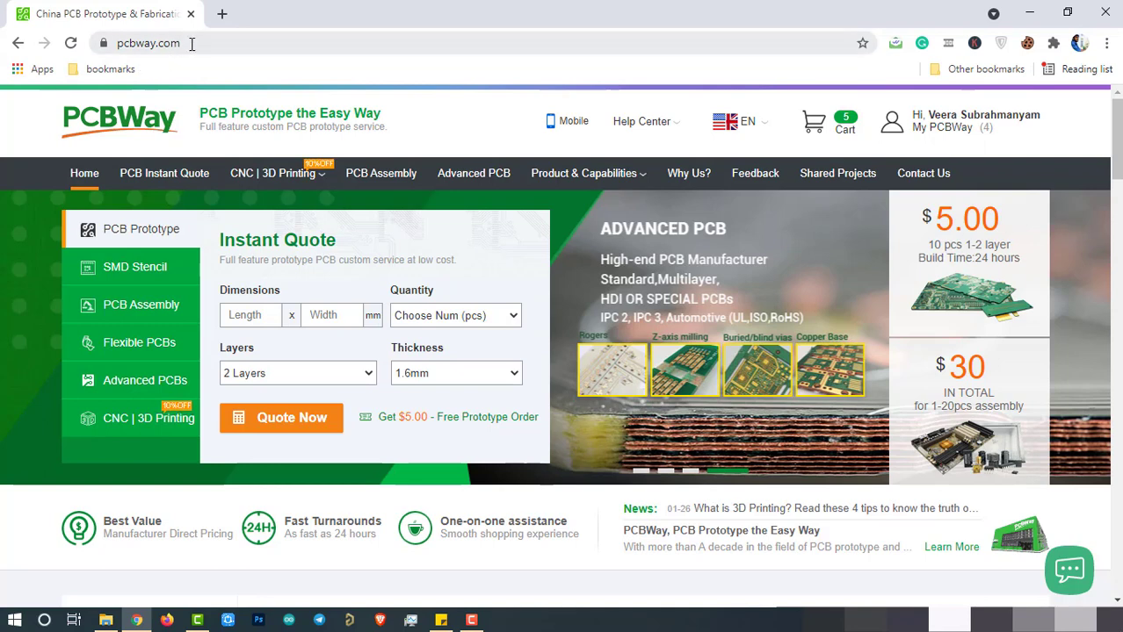
{"action": "mouse_move", "coordinate": [119, 119]}
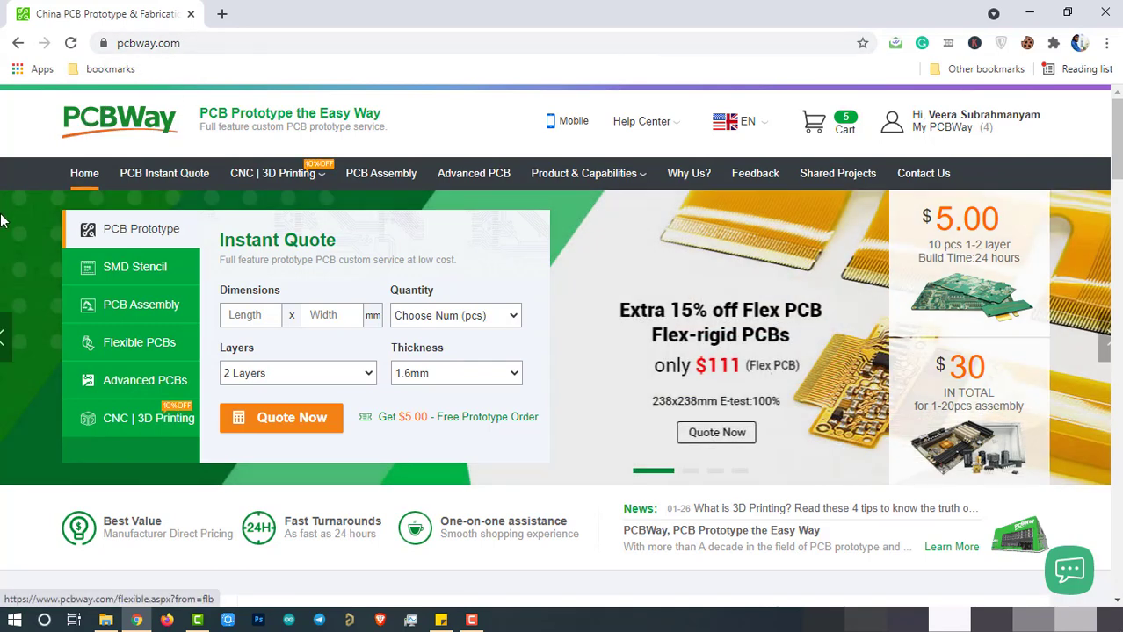
{"action": "mouse_move", "coordinate": [134, 267]}
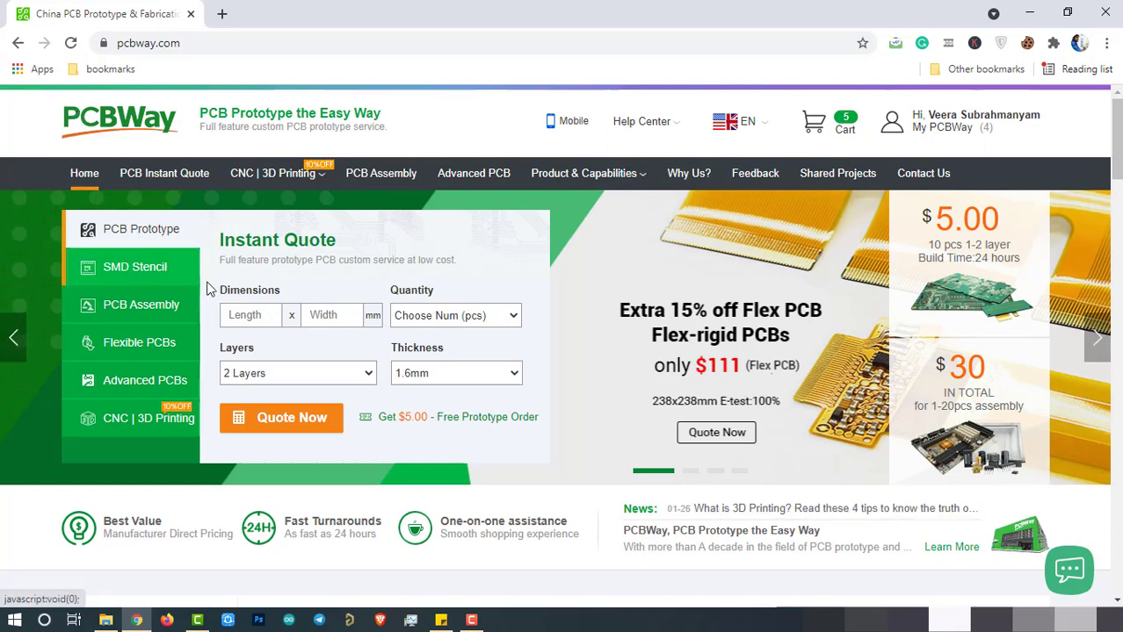
{"action": "type", "text": "33"}
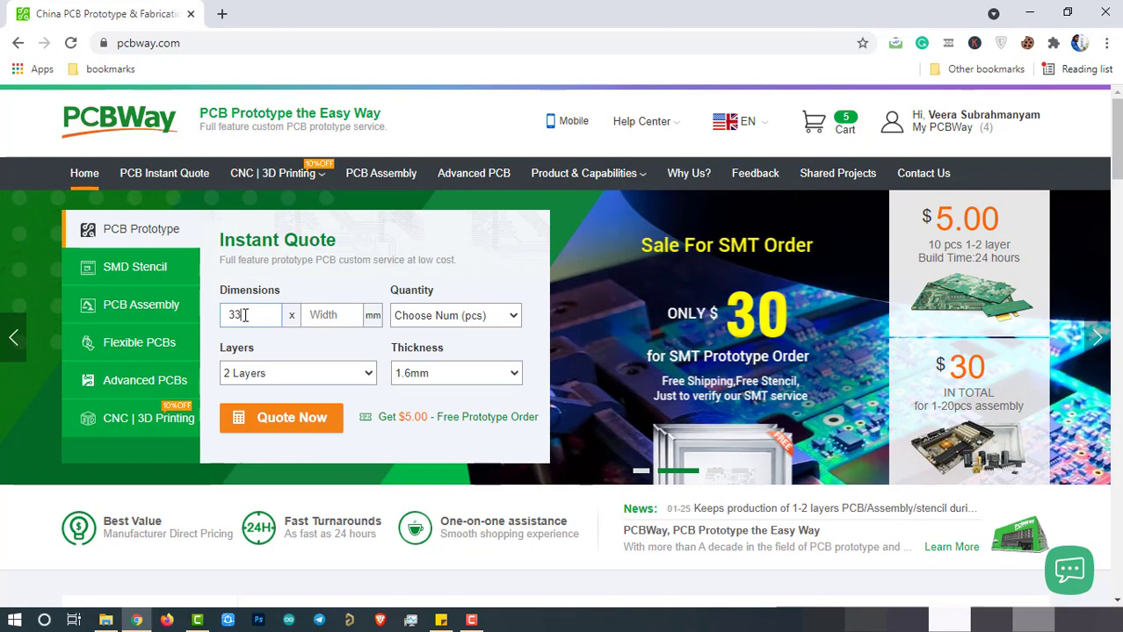
{"action": "type", "text": "37"}
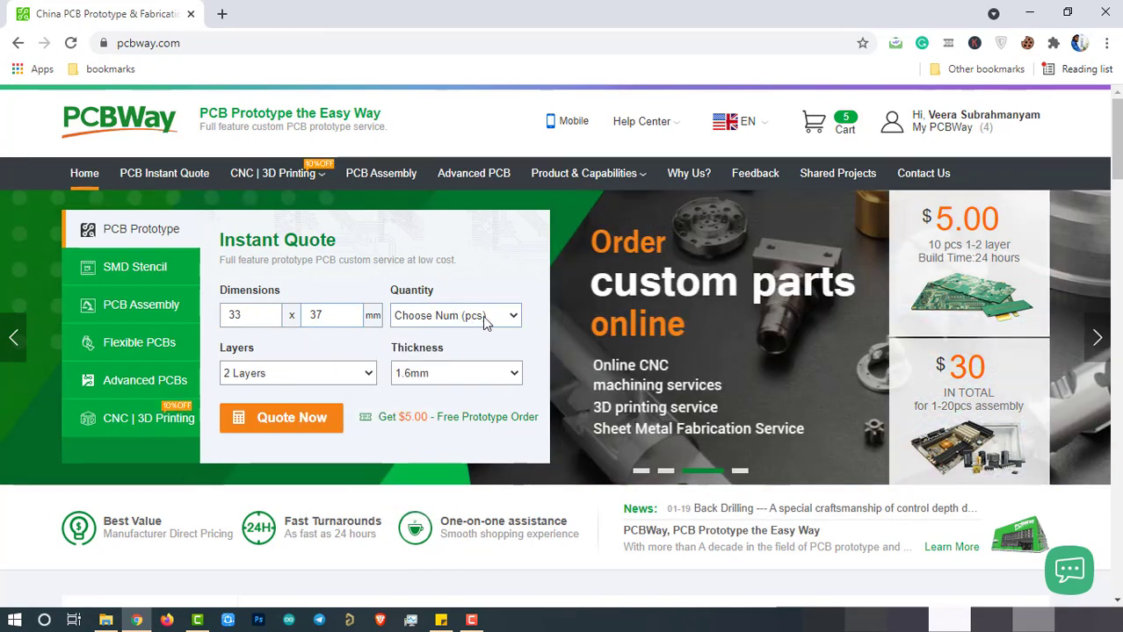
{"action": "left_click", "coordinate": [455, 316]}
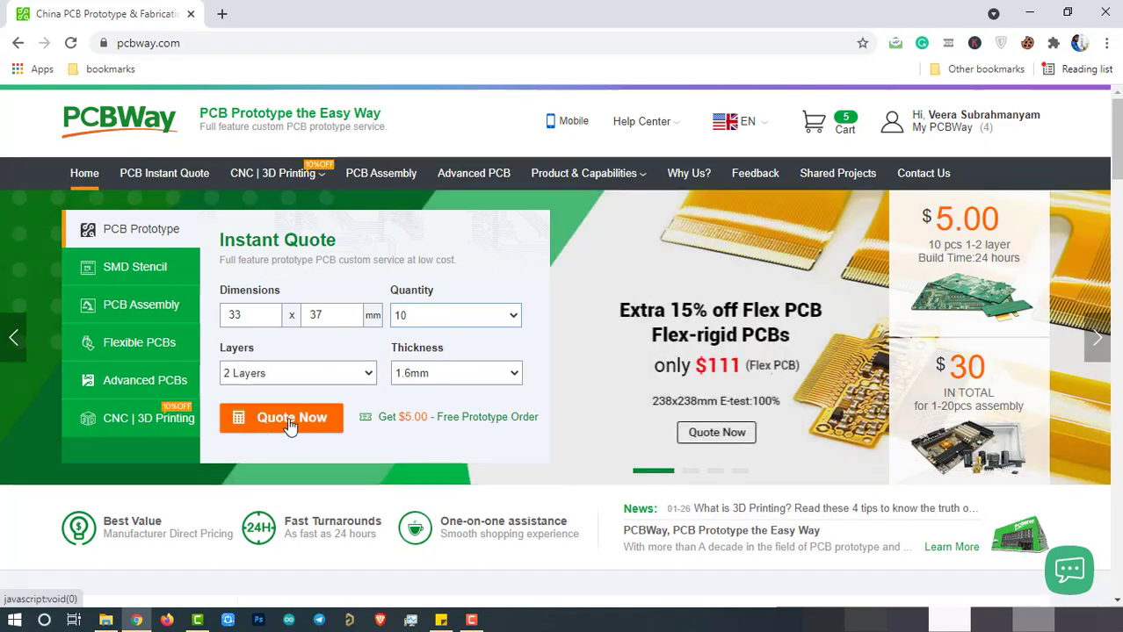
Get the detailed quote for the board specs with black solder mask and review the calculated price
{"action": "left_click", "coordinate": [281, 418]}
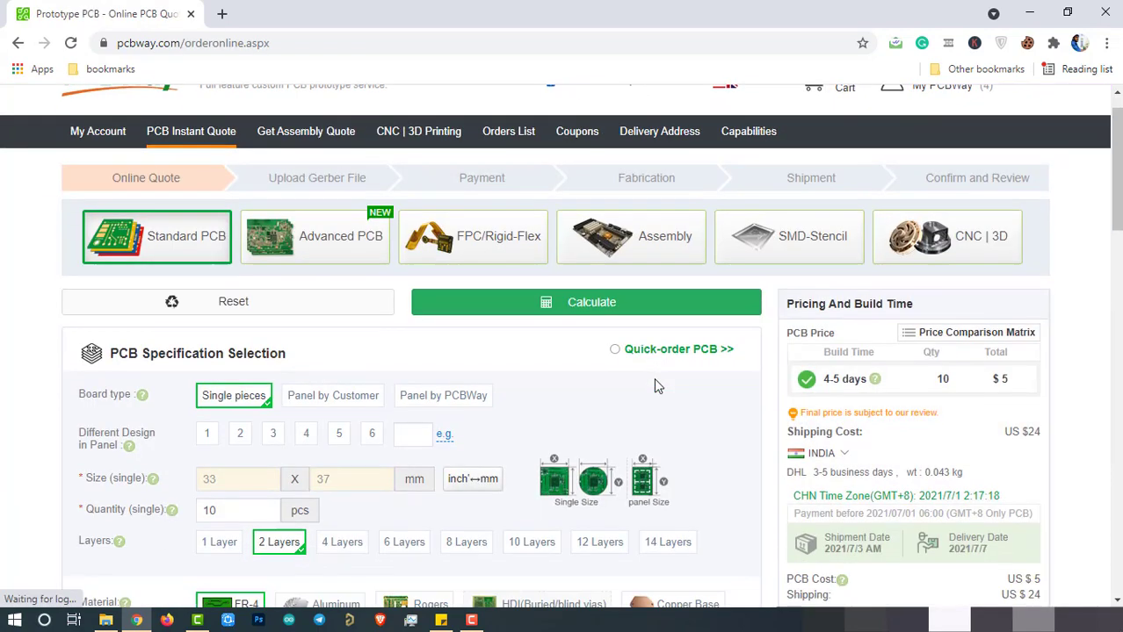
{"action": "scroll", "scroll_direction": "down", "scroll_amount": 3}
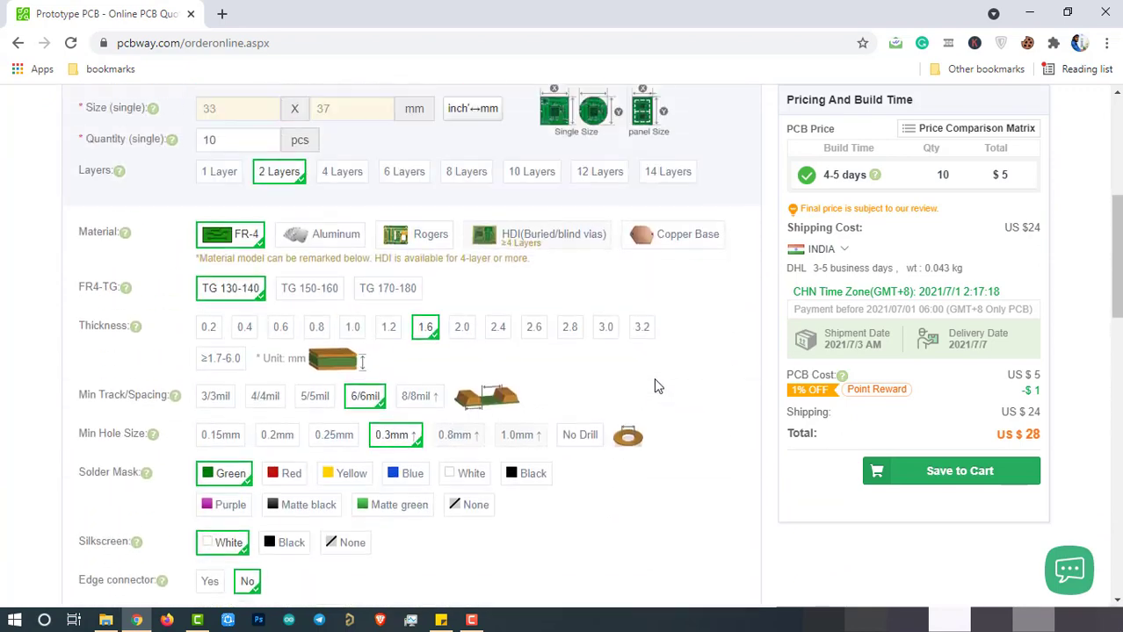
{"action": "scroll", "scroll_direction": "up", "scroll_amount": 3}
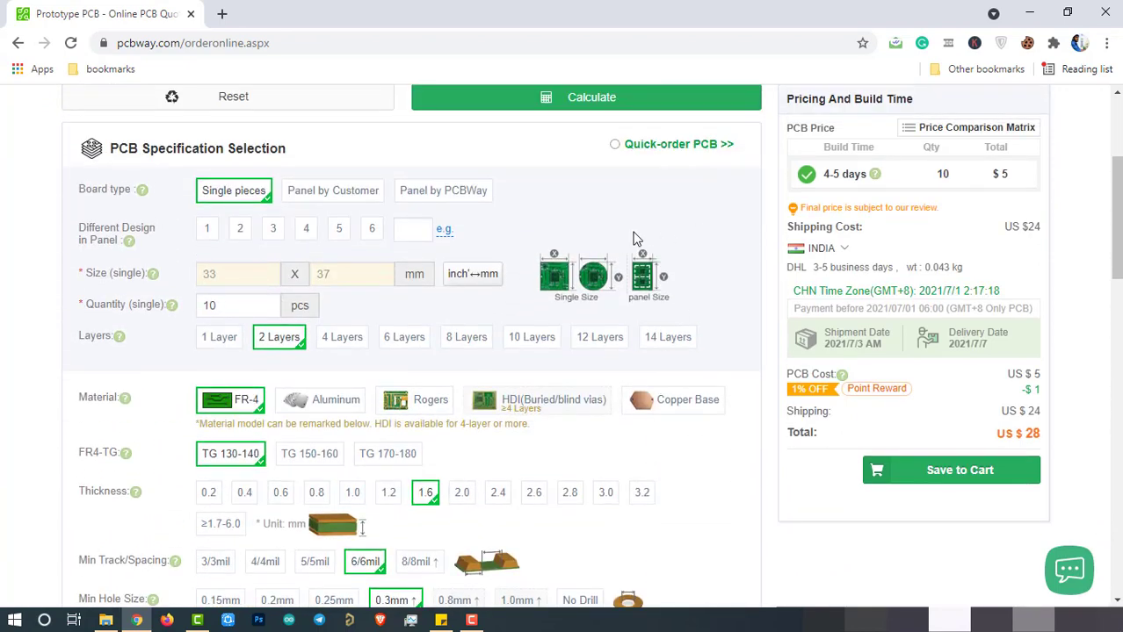
{"action": "mouse_move", "coordinate": [104, 349]}
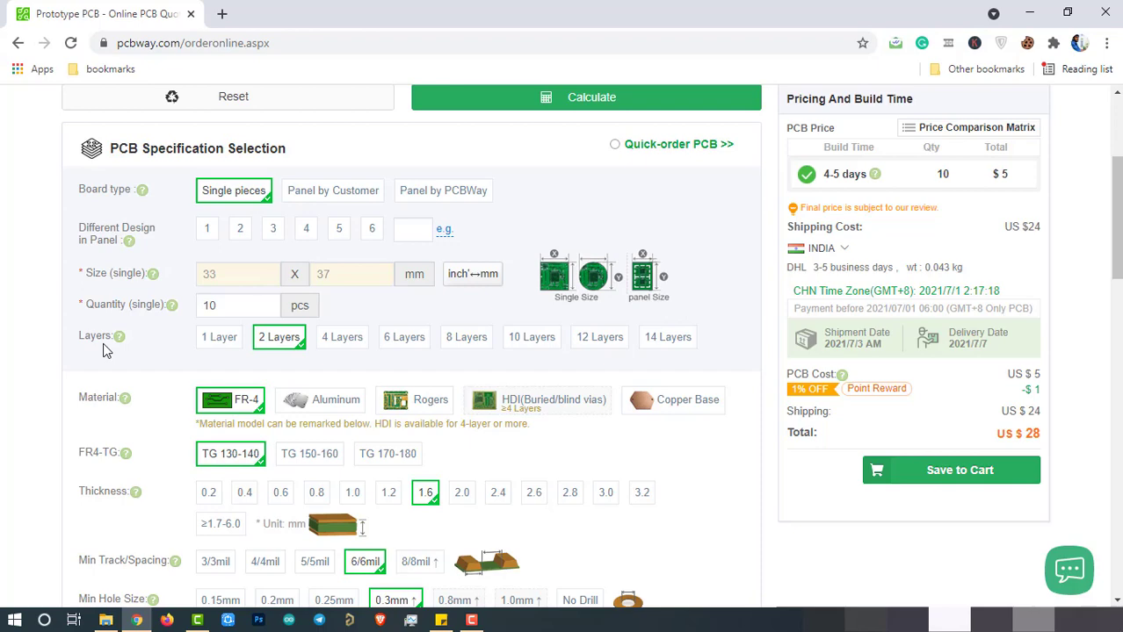
{"action": "mouse_move", "coordinate": [244, 492]}
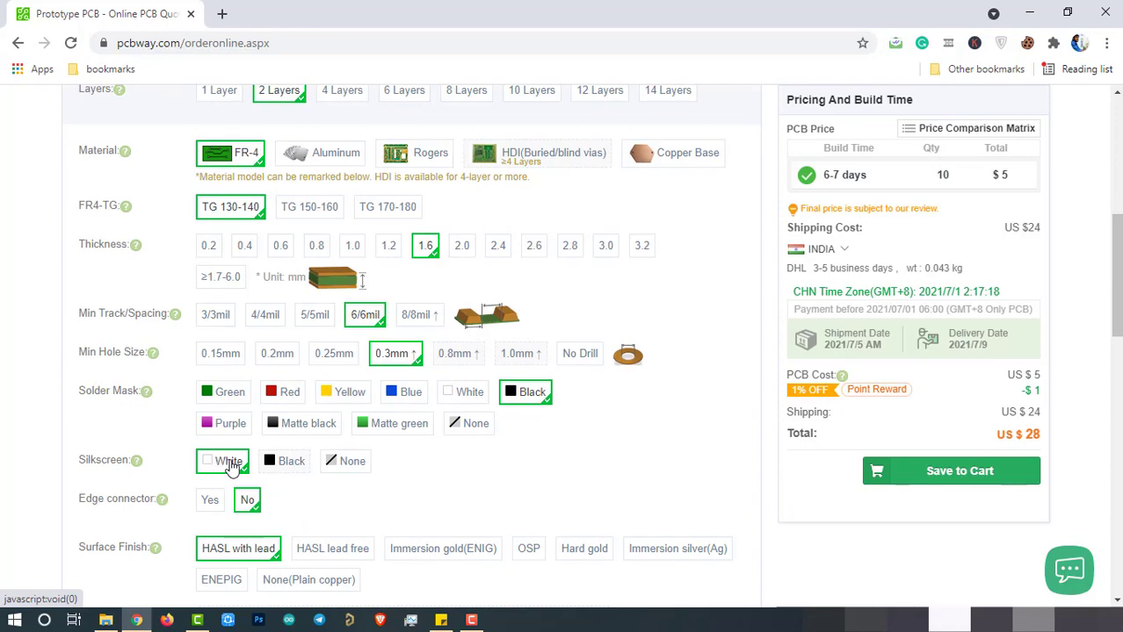
{"action": "scroll", "scroll_direction": "down", "scroll_amount": 3}
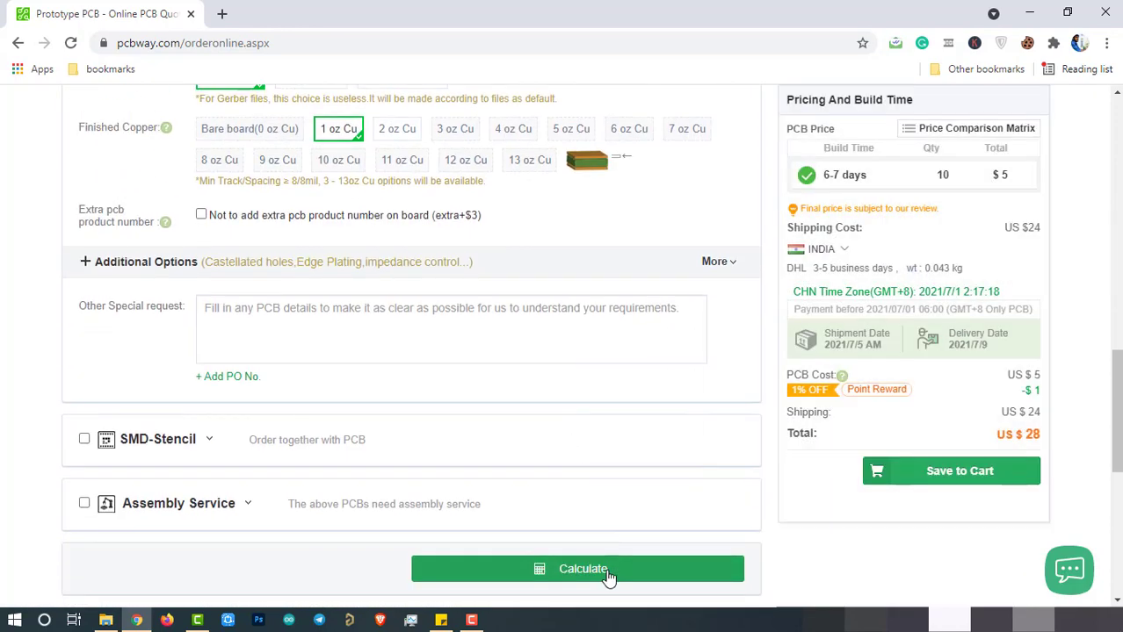
{"action": "scroll", "scroll_direction": "up", "scroll_amount": 3}
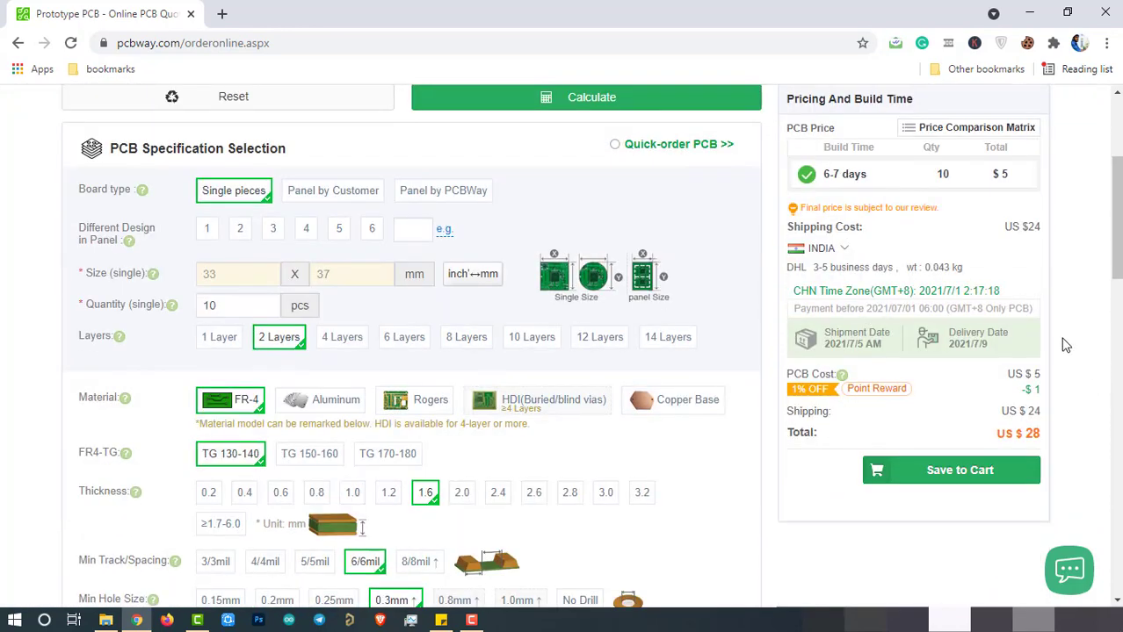
{"action": "mouse_move", "coordinate": [836, 176]}
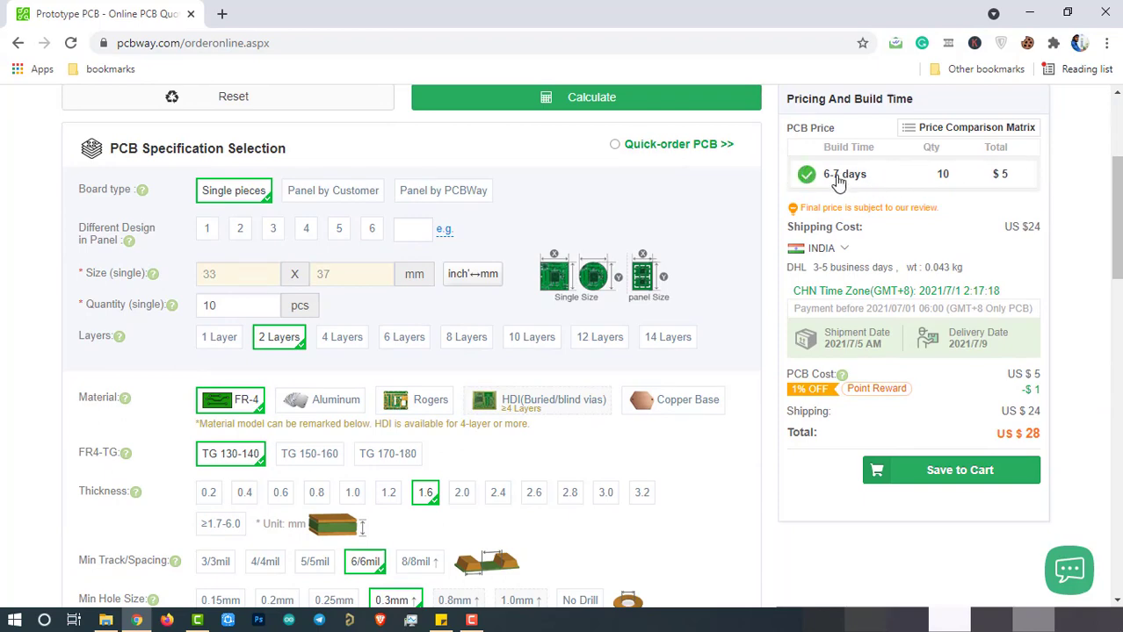
{"action": "scroll", "scroll_direction": "up", "scroll_amount": 3}
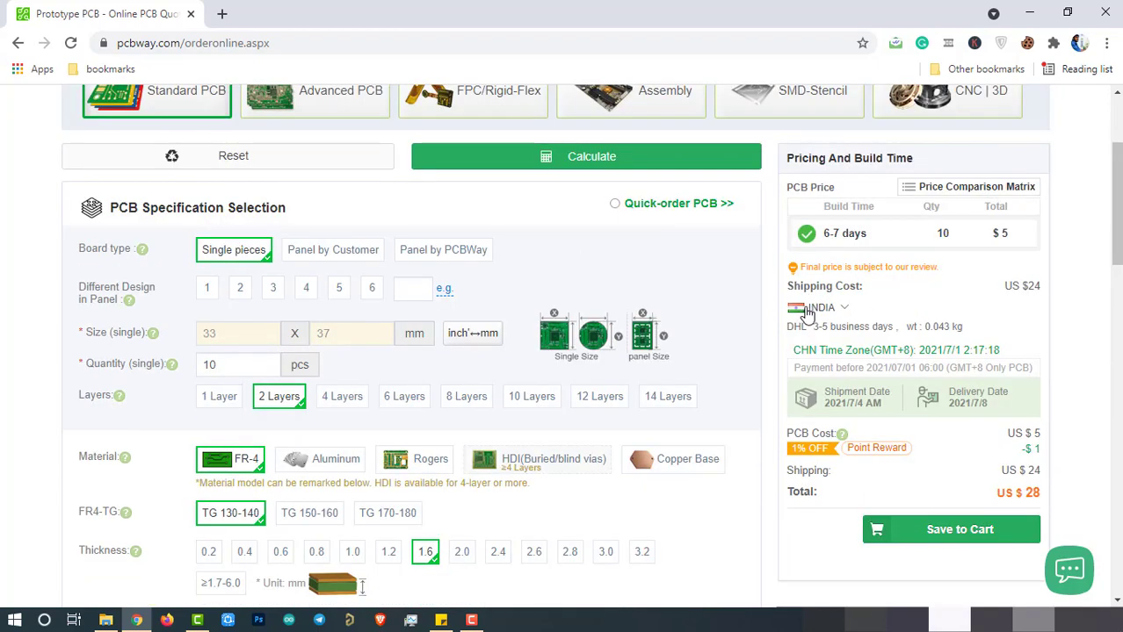
Apply DHL shipping to India ($24) and add the $28 board to the cart
{"action": "left_click", "coordinate": [819, 305]}
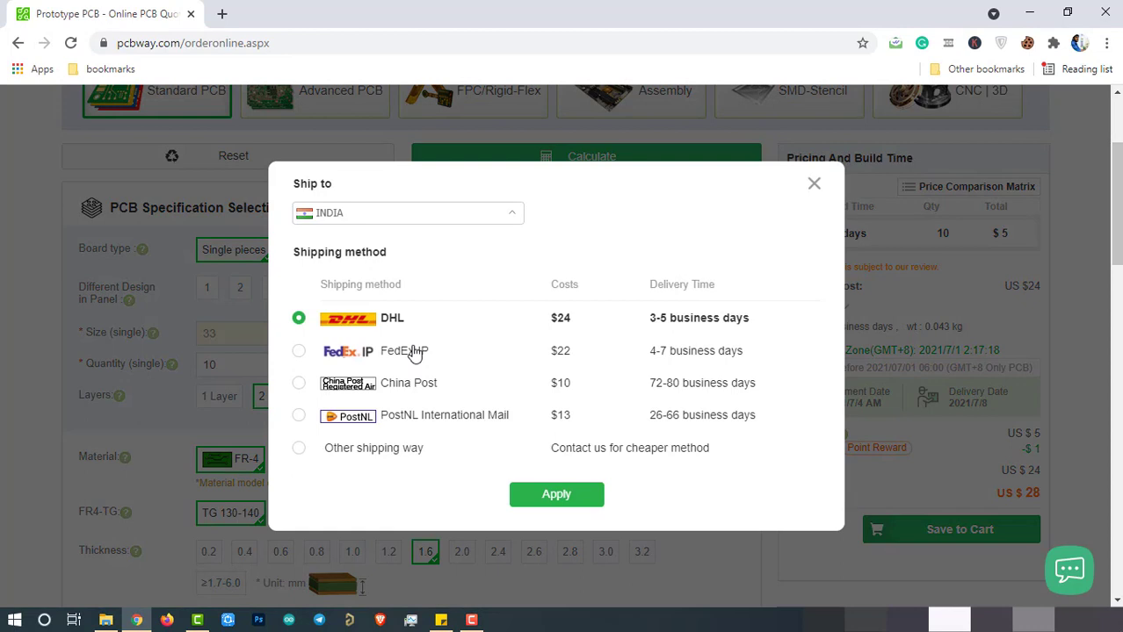
{"action": "mouse_move", "coordinate": [406, 354]}
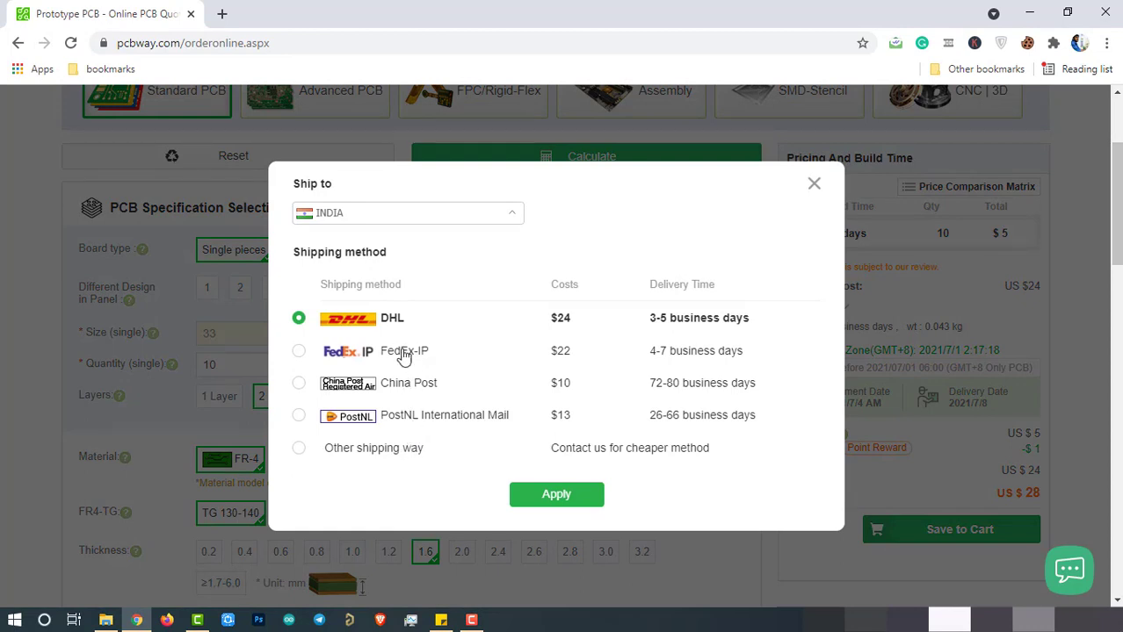
{"action": "mouse_move", "coordinate": [643, 325]}
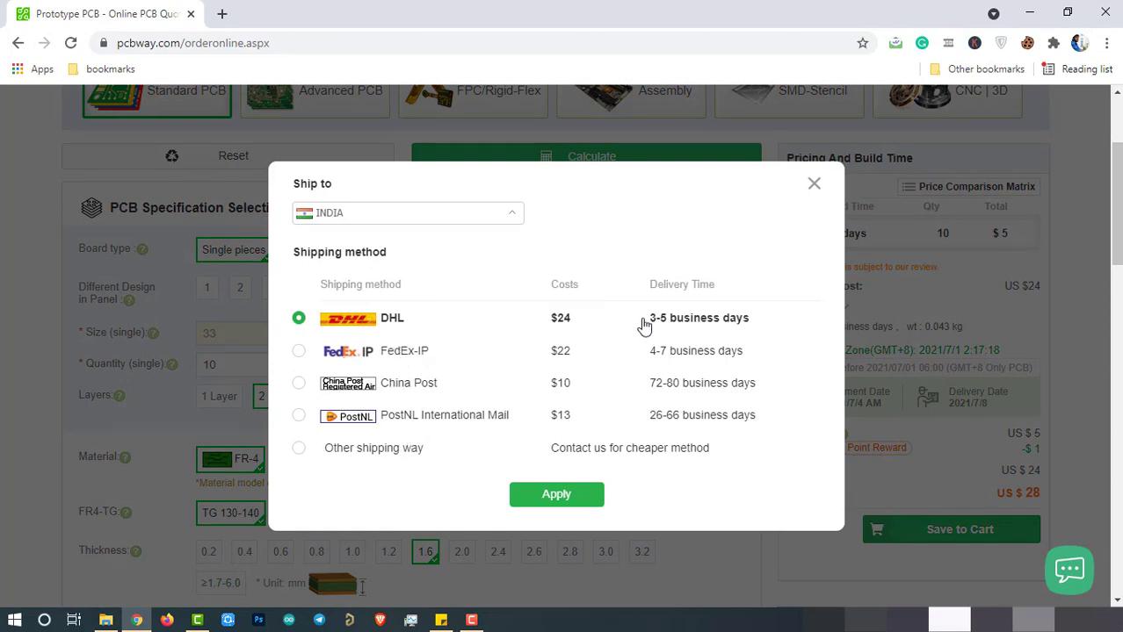
{"action": "mouse_move", "coordinate": [683, 328]}
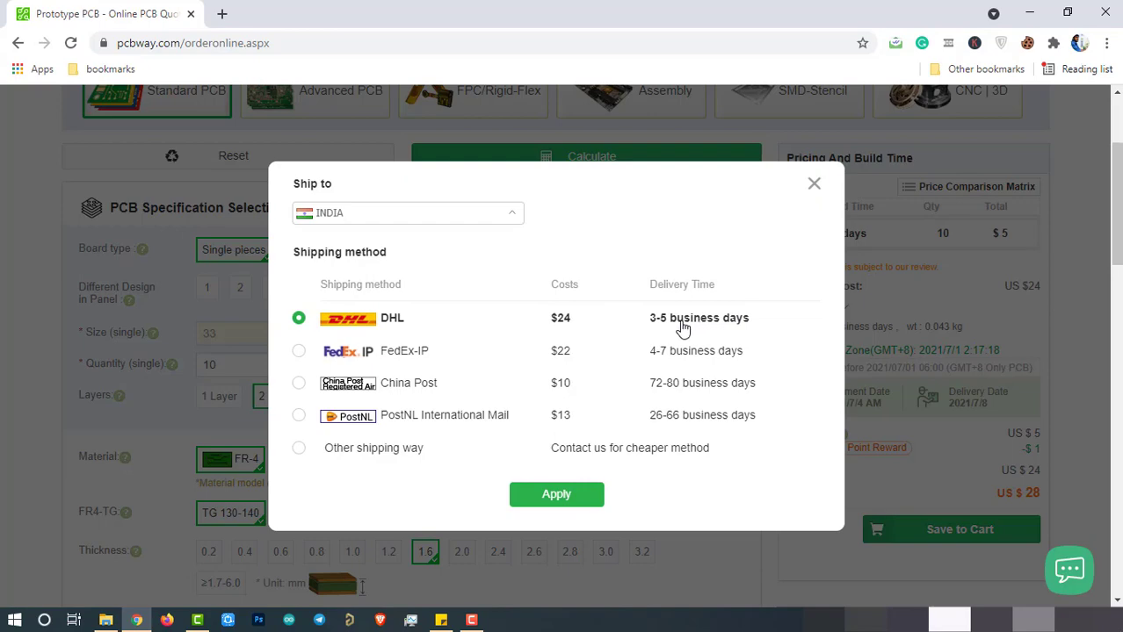
{"action": "mouse_move", "coordinate": [615, 494]}
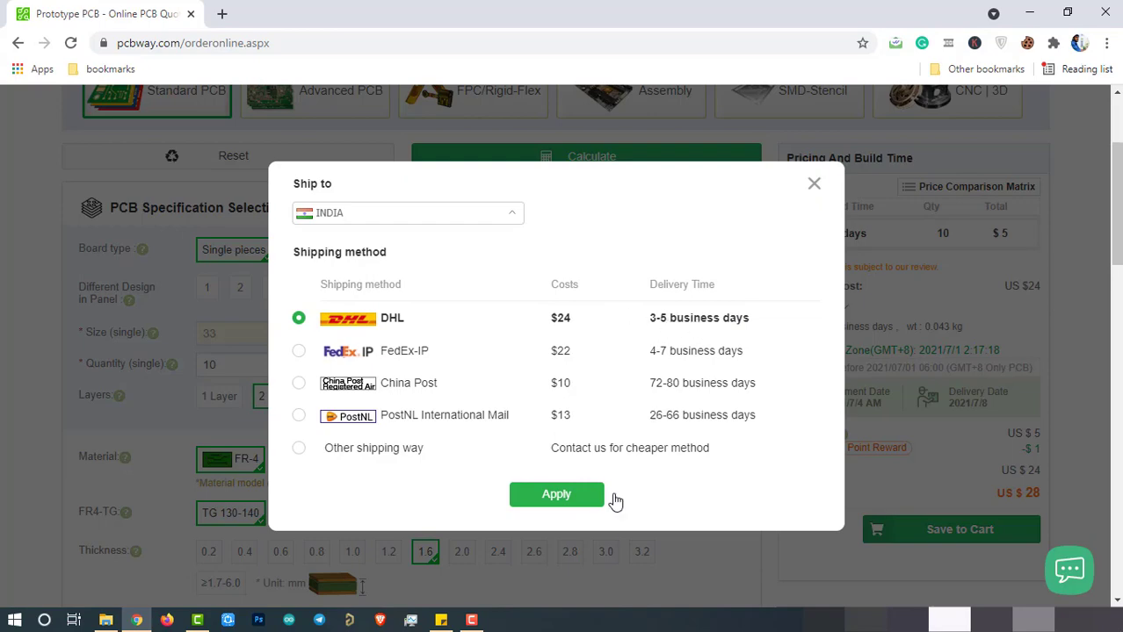
{"action": "left_click", "coordinate": [555, 493]}
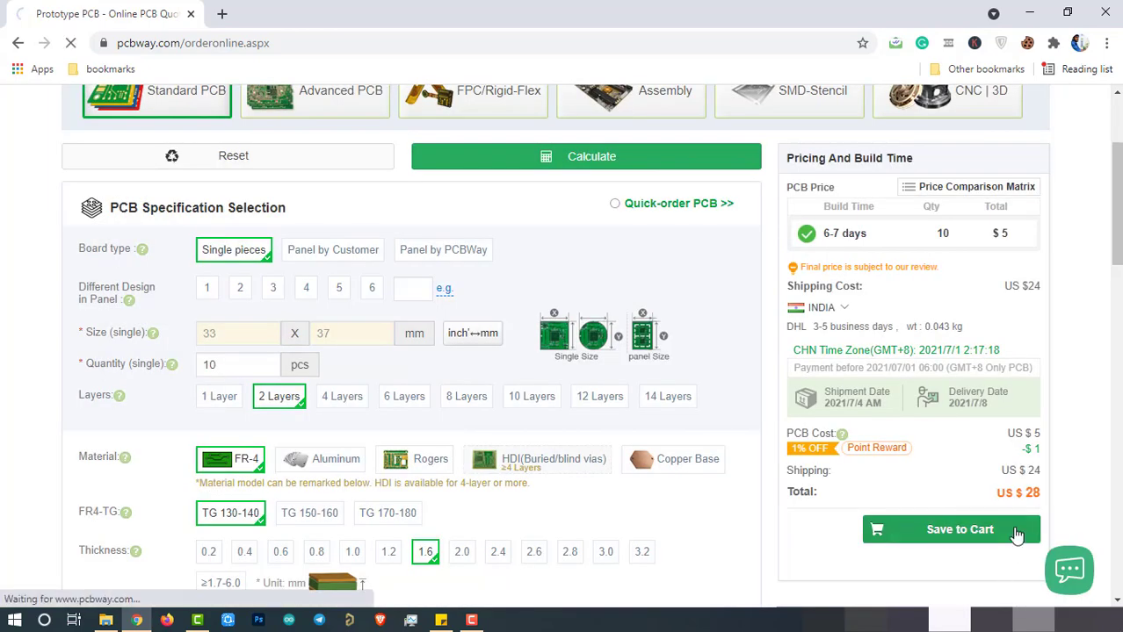
{"action": "left_click", "coordinate": [948, 529]}
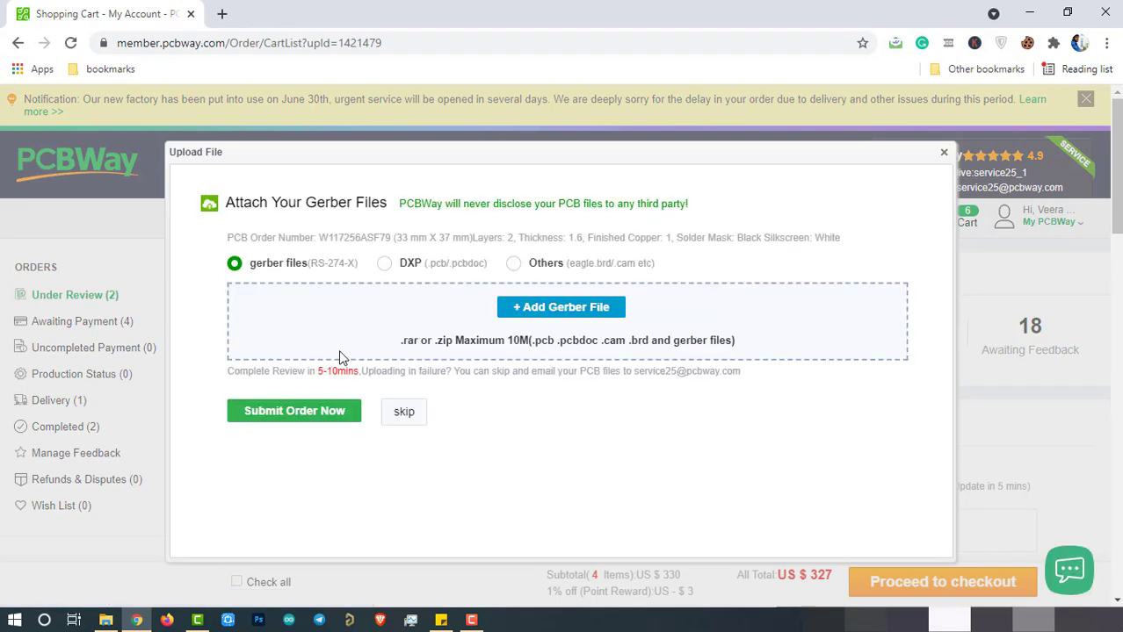
Upload Gerber_PCB_2021-06-30.zip and submit the 10-board order for review
{"action": "left_click", "coordinate": [561, 305]}
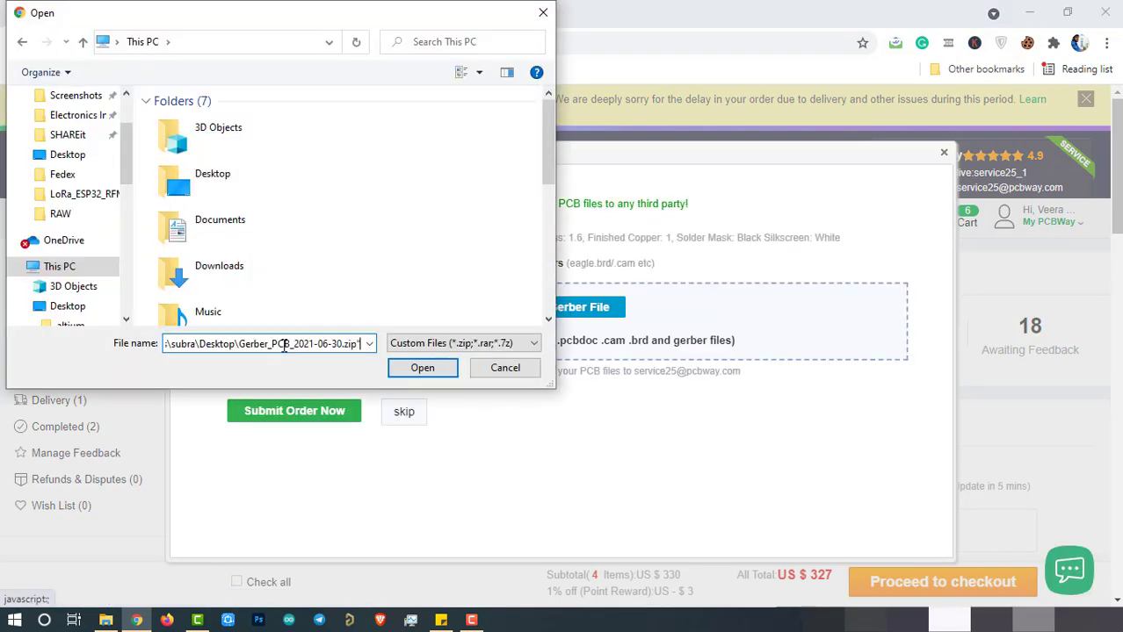
{"action": "left_click", "coordinate": [421, 367]}
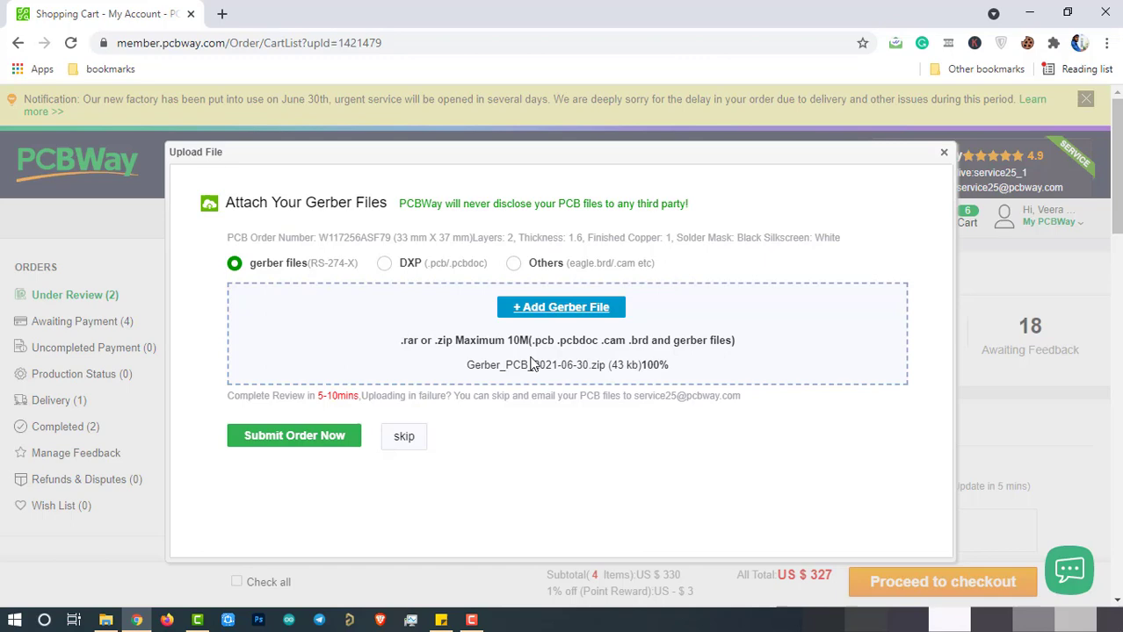
{"action": "mouse_move", "coordinate": [295, 436]}
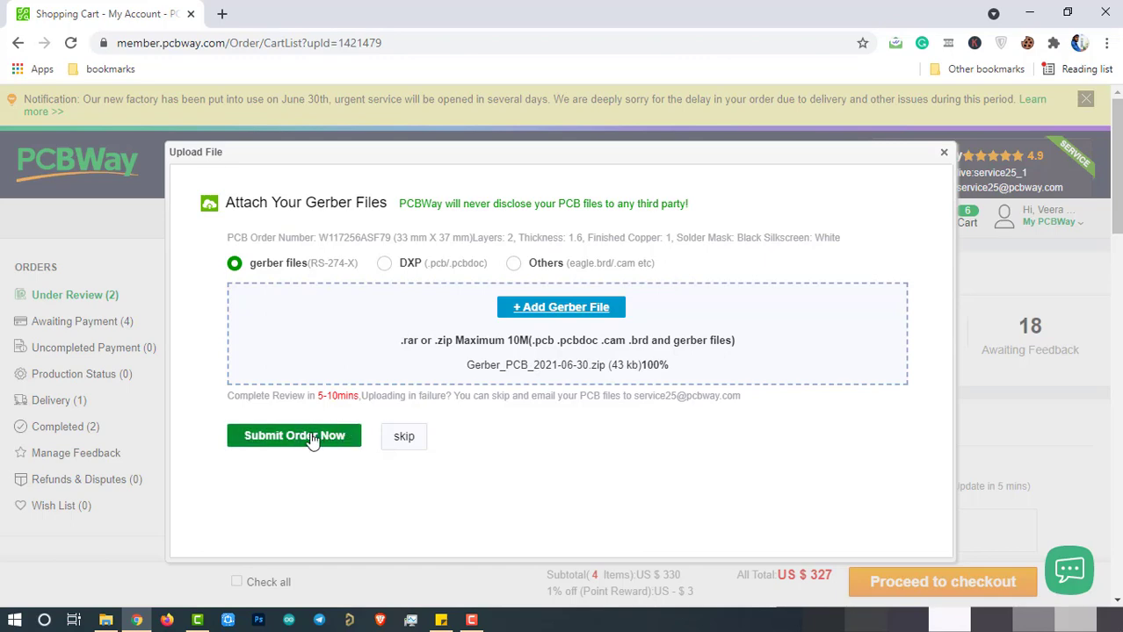
{"action": "left_click", "coordinate": [293, 436]}
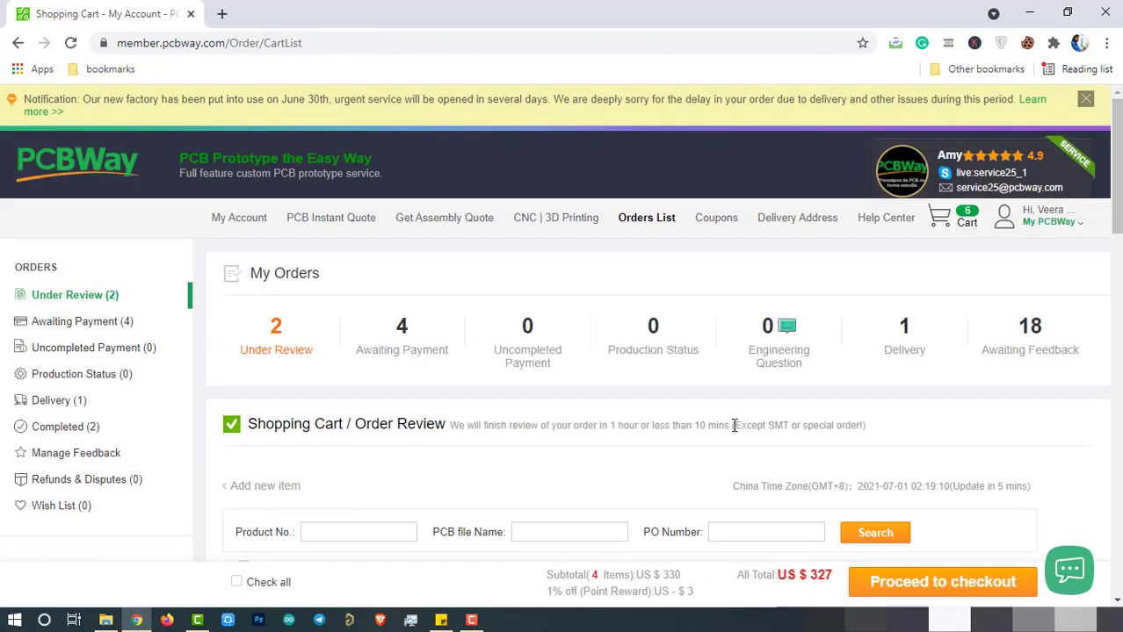
{"action": "scroll", "scroll_direction": "down", "scroll_amount": 3}
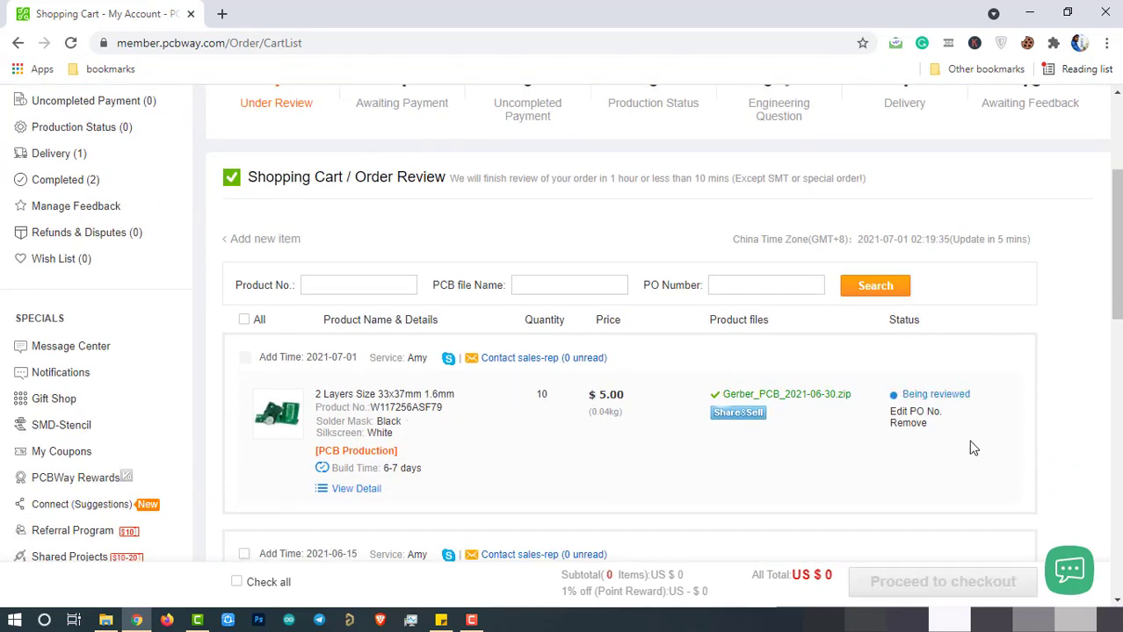
{"action": "scroll", "scroll_direction": "up", "scroll_amount": 3}
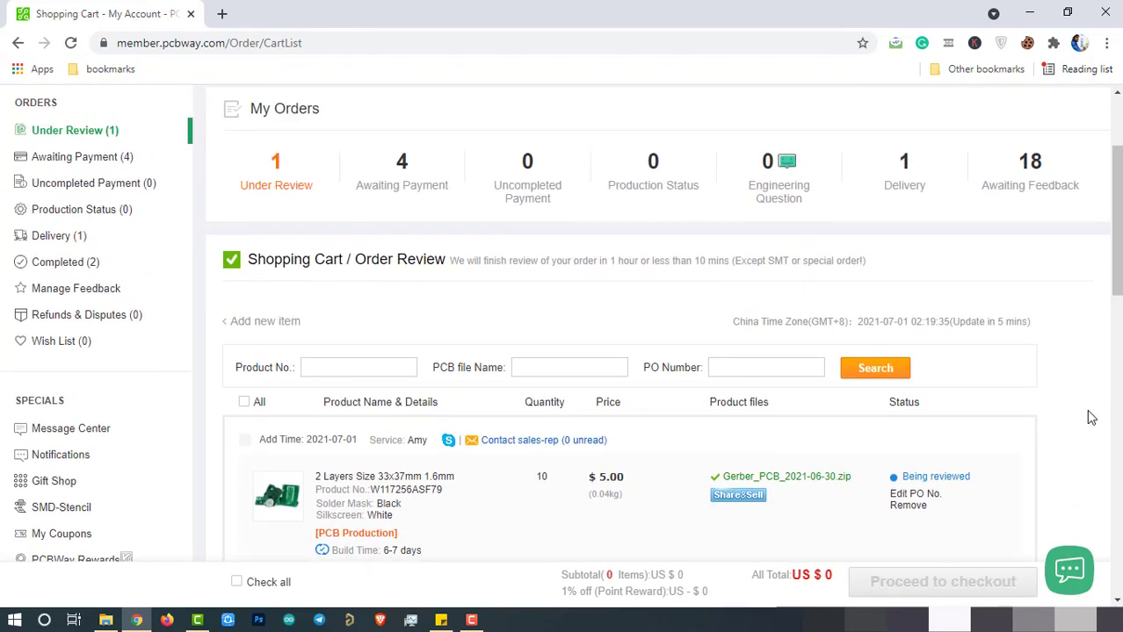
{"action": "scroll", "scroll_direction": "down", "scroll_amount": 3}
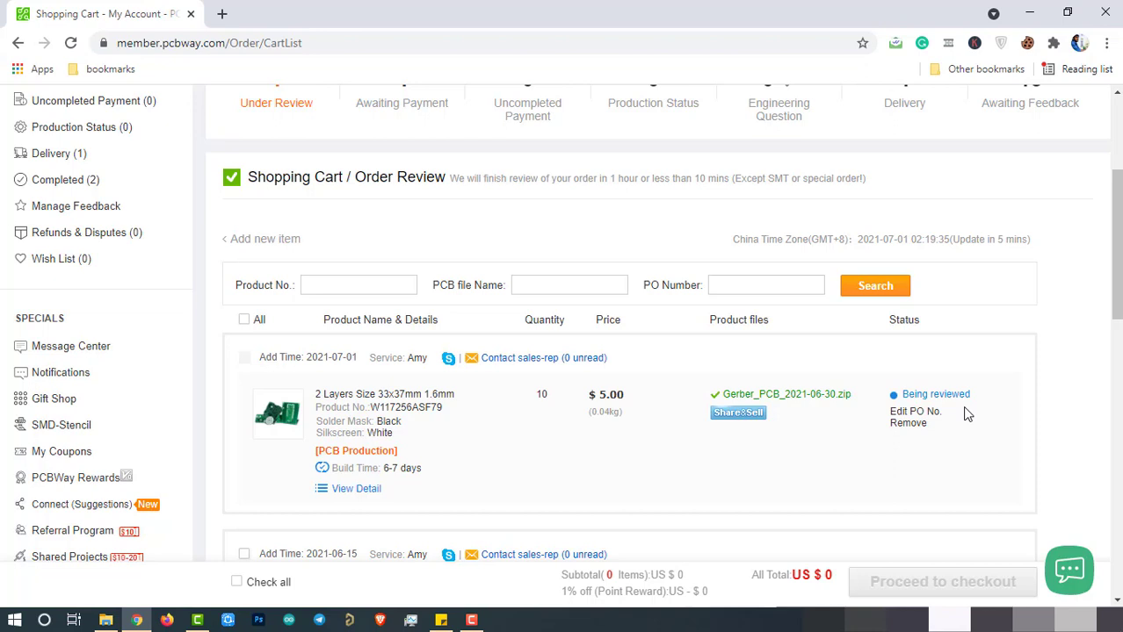
{"action": "mouse_move", "coordinate": [963, 415]}
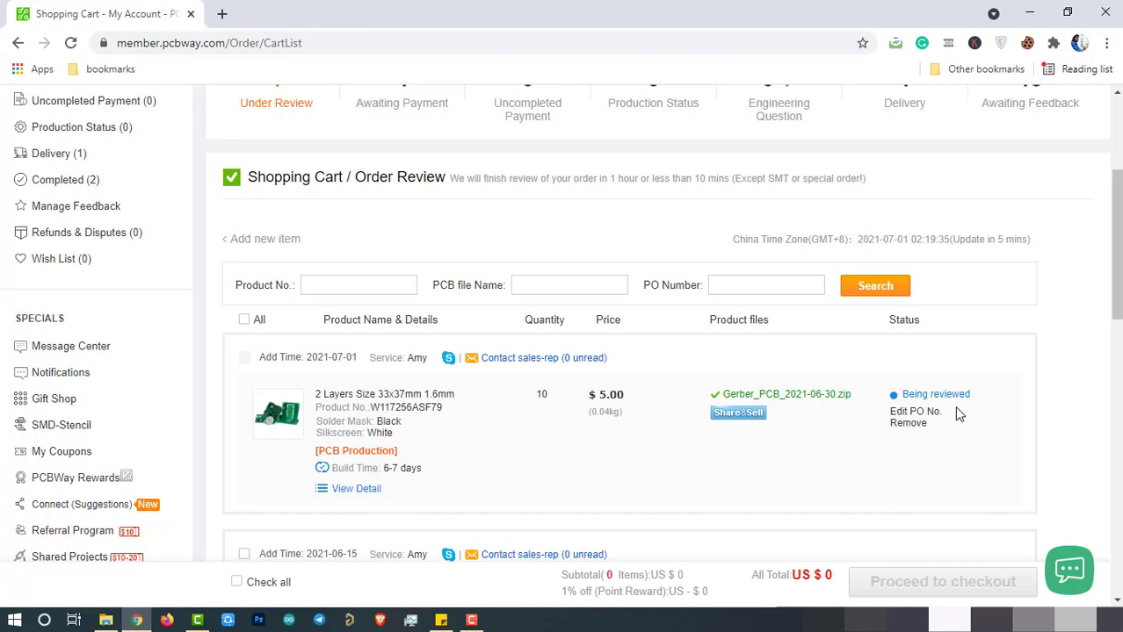
Show orders awaiting payment and inspect the top and bottom Gerber renders of the $5 order
{"action": "left_click", "coordinate": [401, 102]}
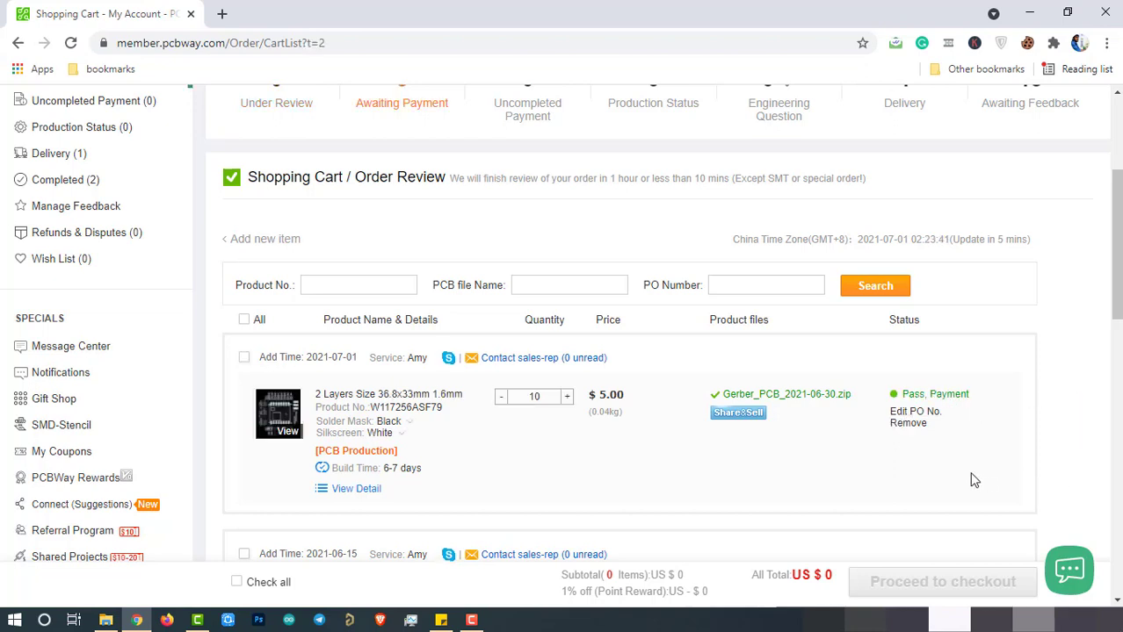
{"action": "mouse_move", "coordinate": [963, 412]}
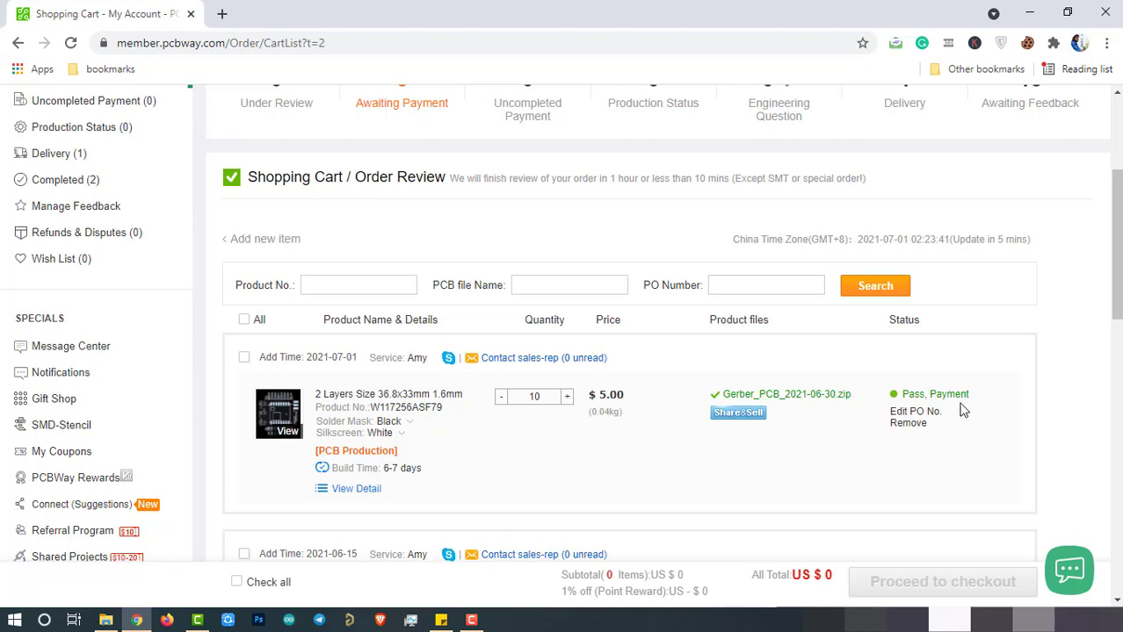
{"action": "mouse_move", "coordinate": [952, 411]}
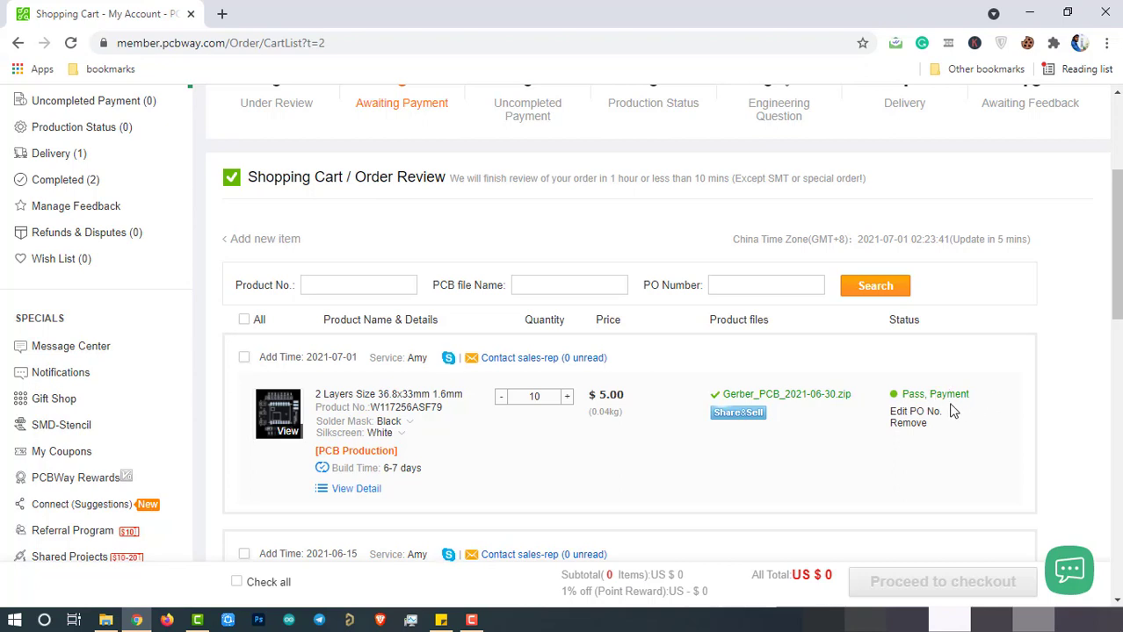
{"action": "mouse_move", "coordinate": [957, 411]}
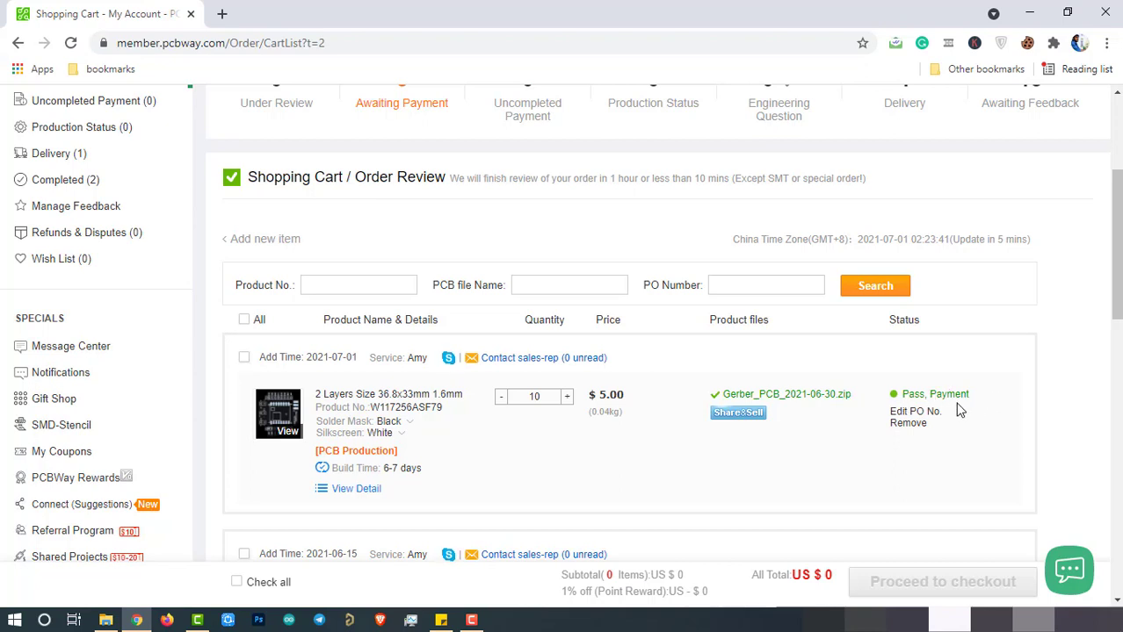
{"action": "mouse_move", "coordinate": [279, 433]}
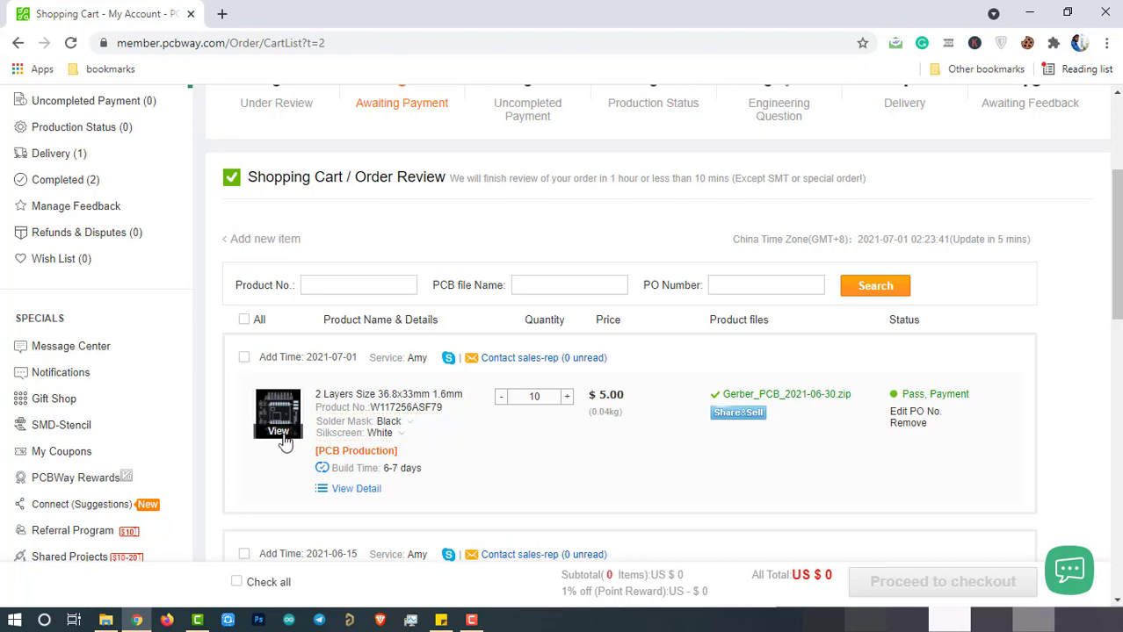
{"action": "left_click", "coordinate": [278, 433]}
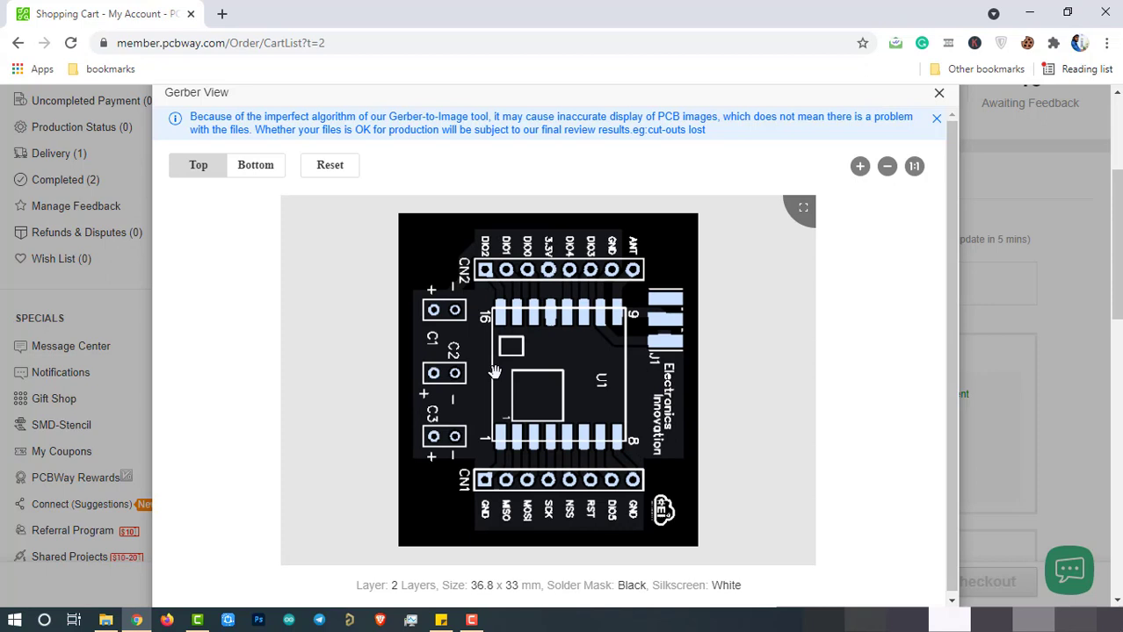
{"action": "left_click", "coordinate": [256, 165]}
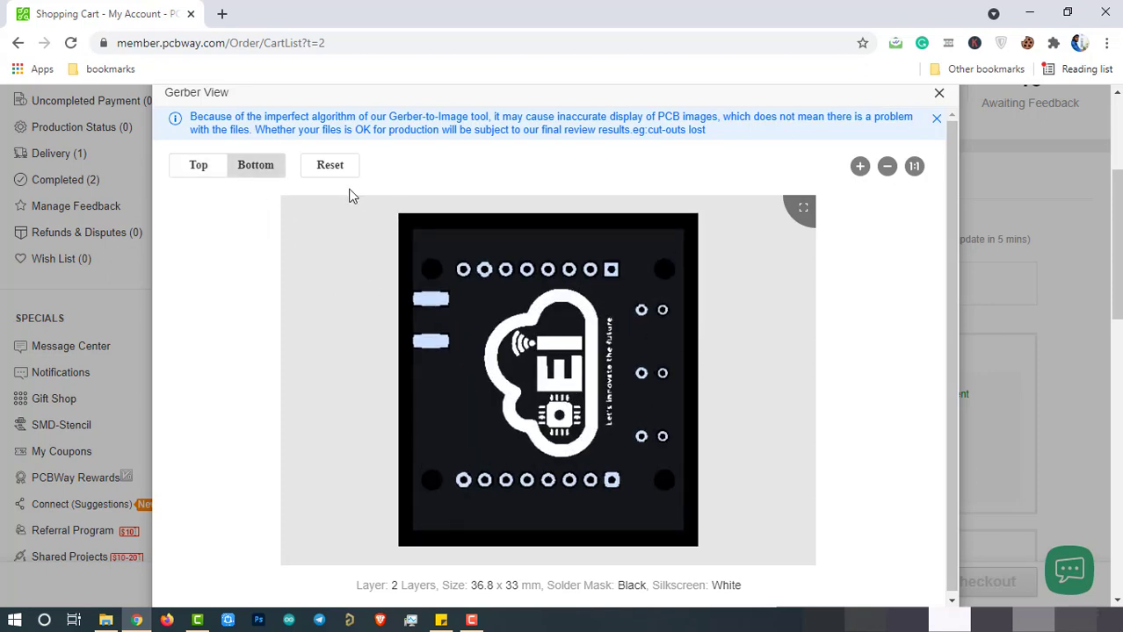
{"action": "left_click", "coordinate": [938, 93]}
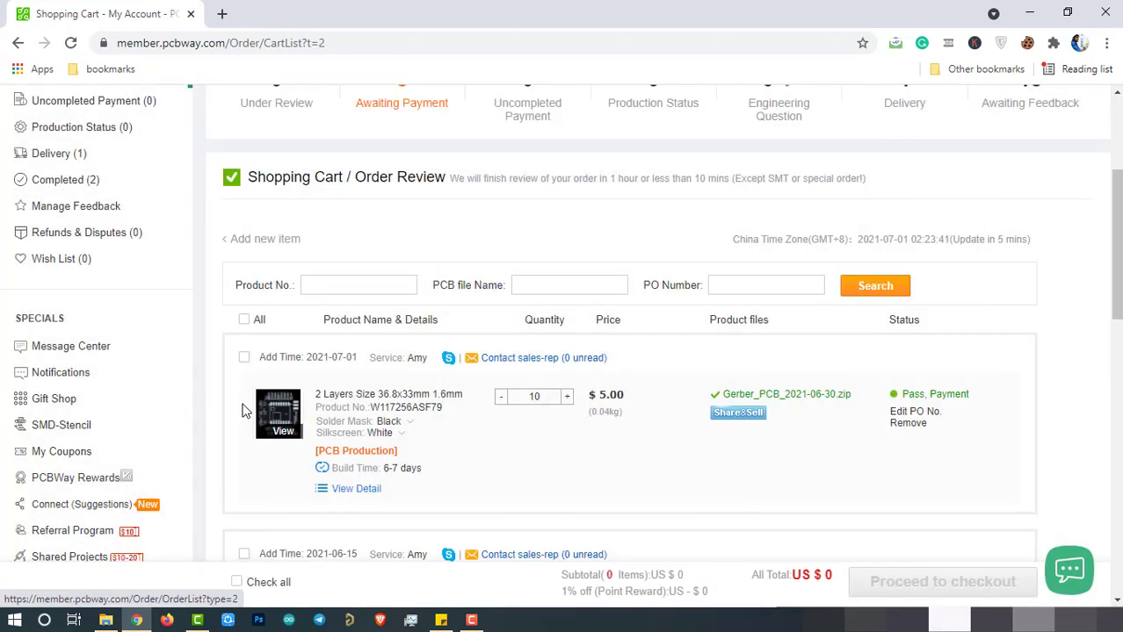
Select the $5 board order and proceed to checkout with DHL shipping, $30 total
{"action": "left_click", "coordinate": [244, 358]}
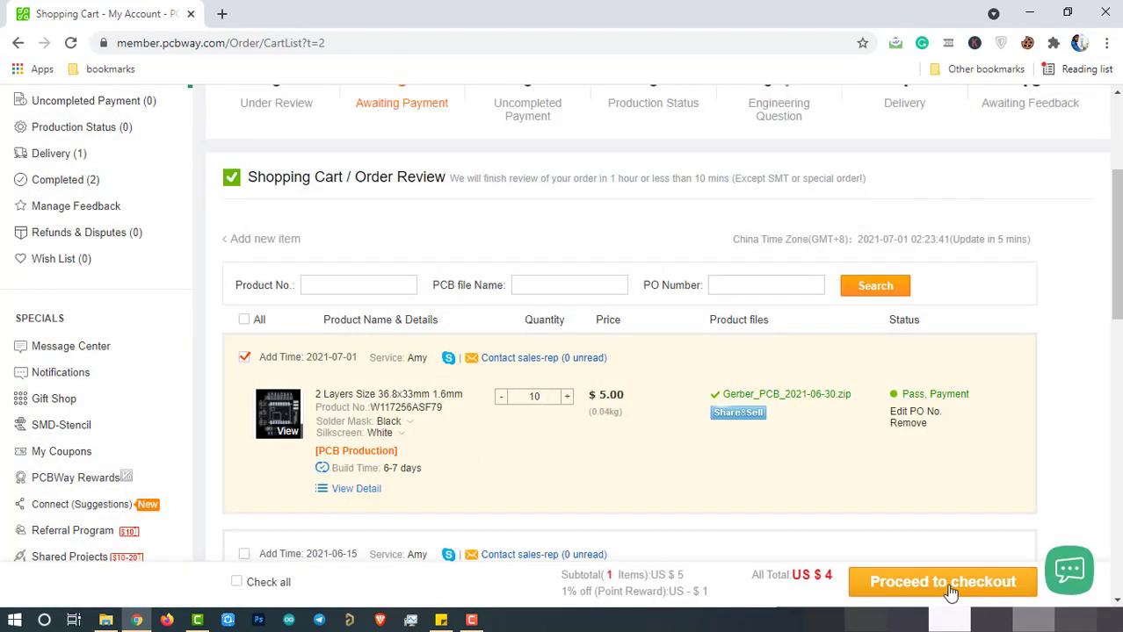
{"action": "left_click", "coordinate": [942, 582]}
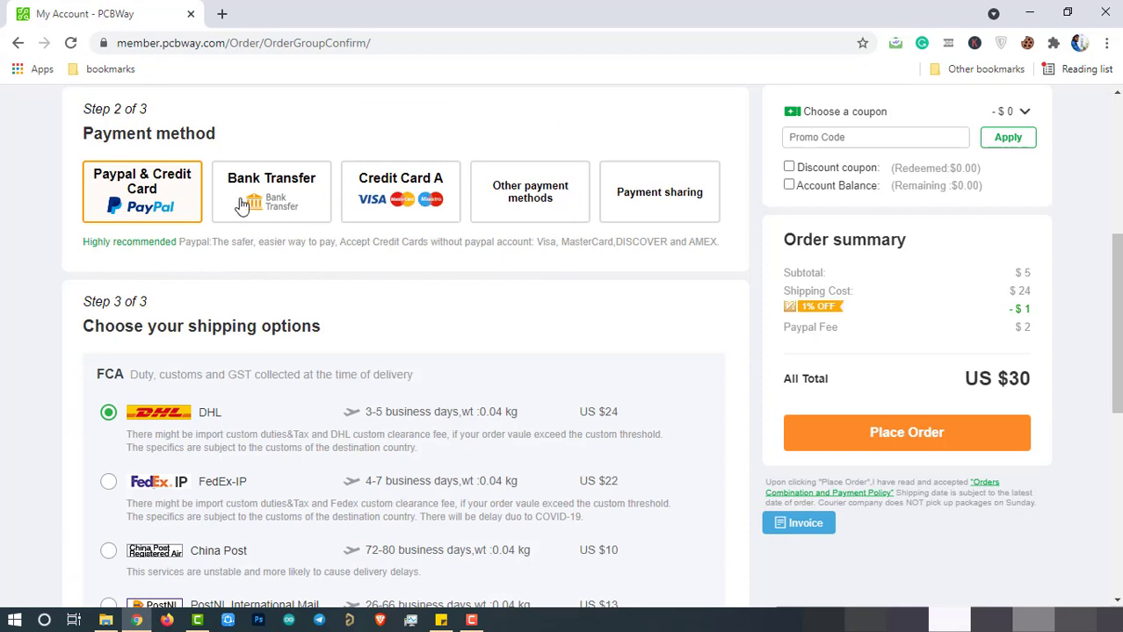
{"action": "mouse_move", "coordinate": [318, 372]}
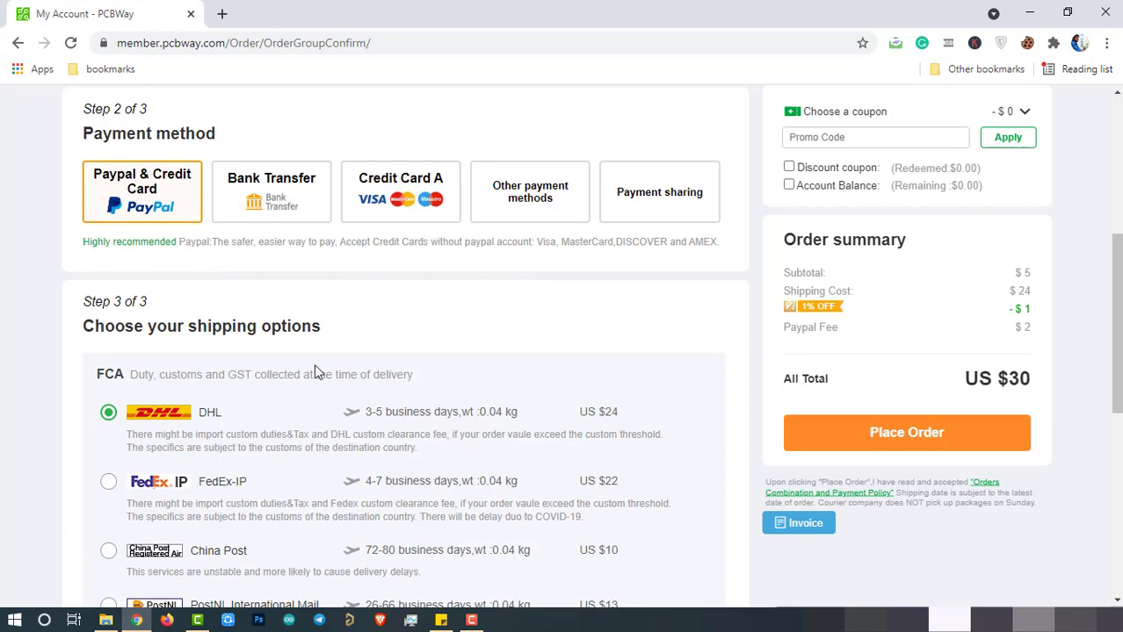
{"action": "mouse_move", "coordinate": [906, 432]}
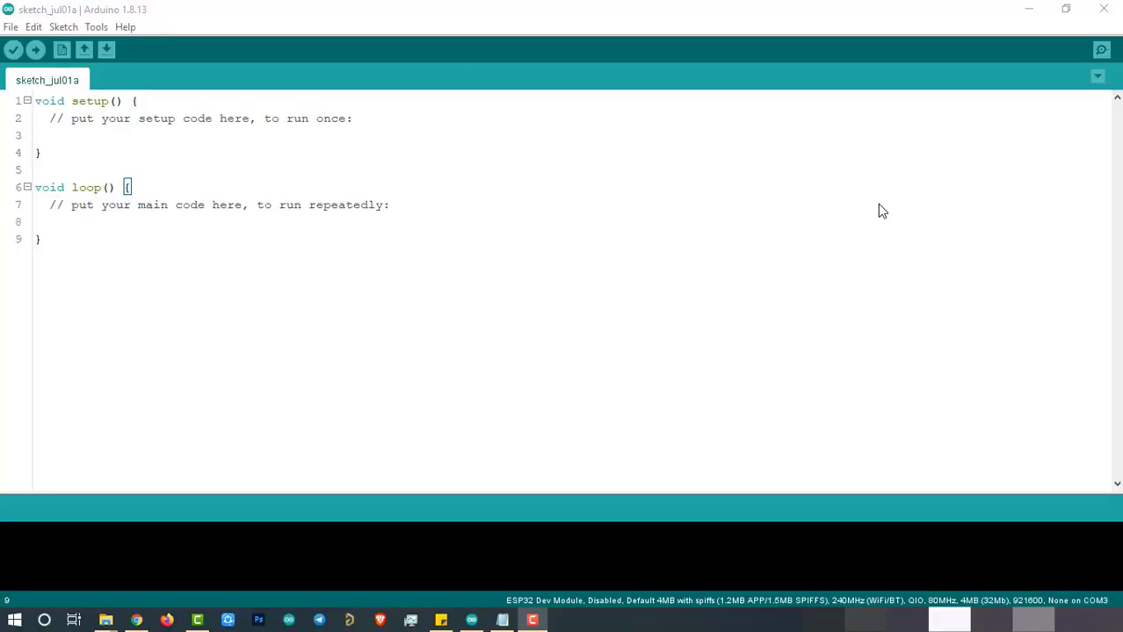
{"action": "mouse_move", "coordinate": [464, 146]}
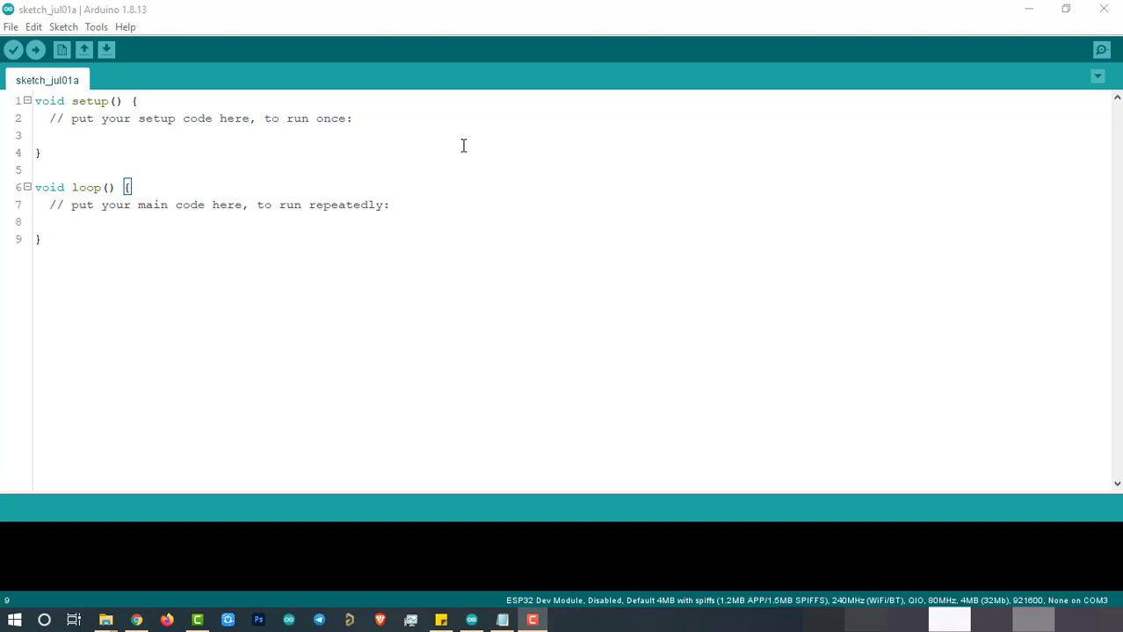
{"action": "left_click", "coordinate": [95, 27]}
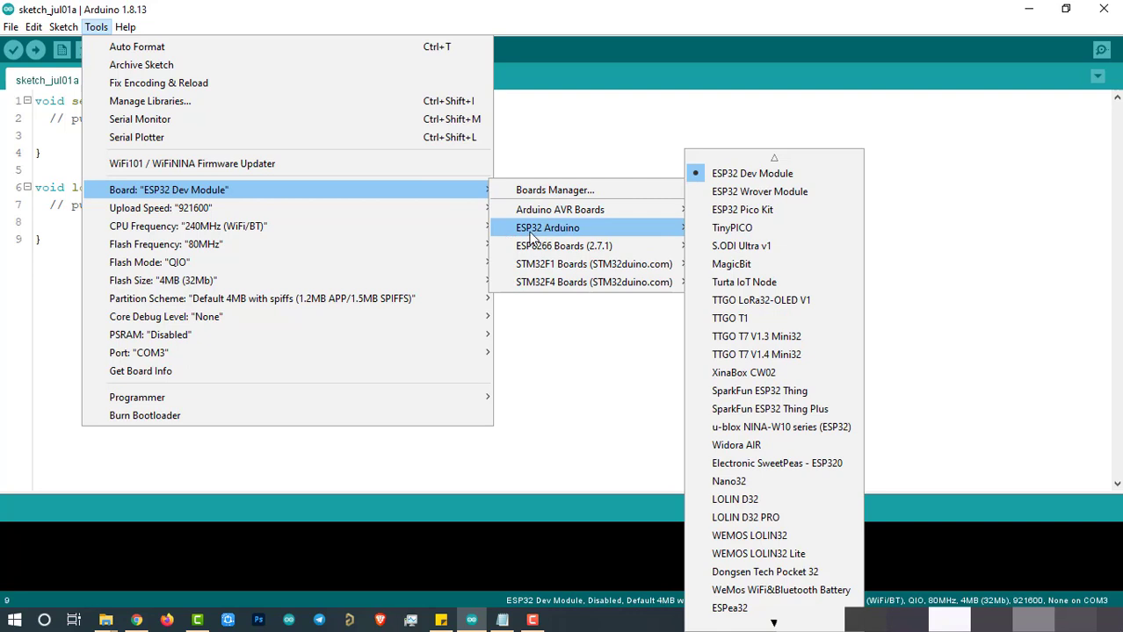
{"action": "mouse_move", "coordinate": [555, 189]}
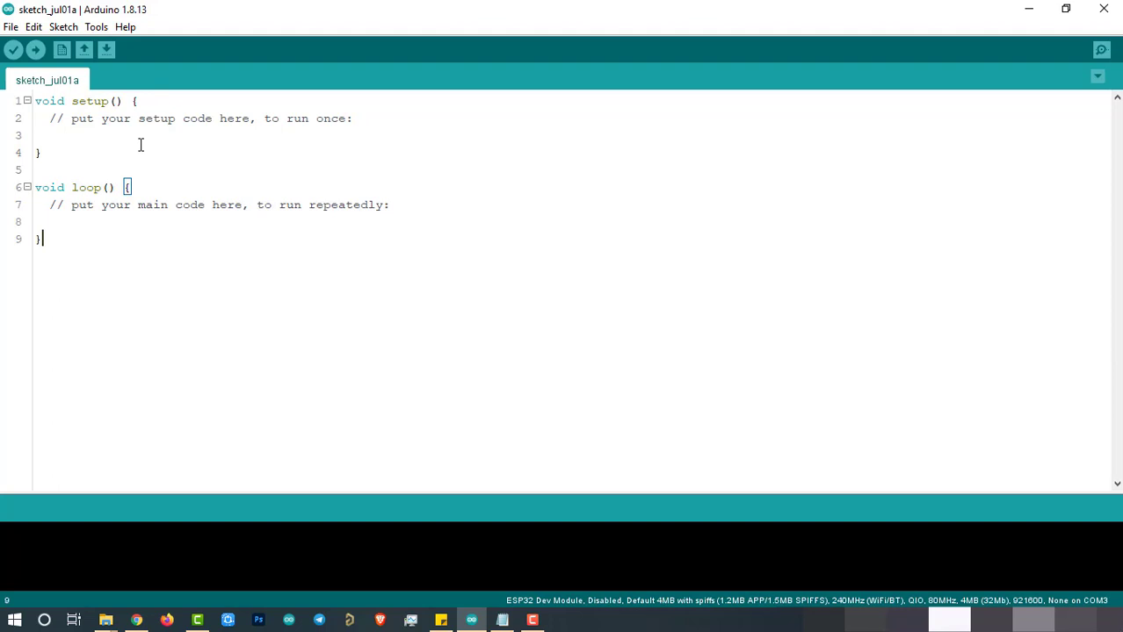
{"action": "left_click", "coordinate": [63, 26]}
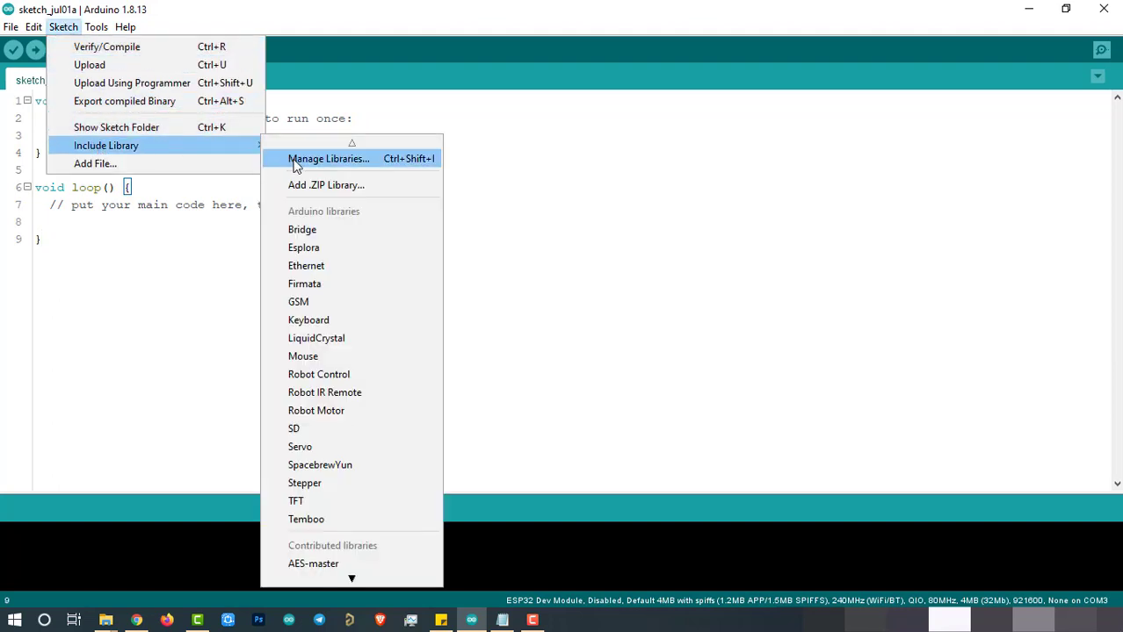
{"action": "left_click", "coordinate": [328, 159]}
{"action": "type", "text": "LoRa"}
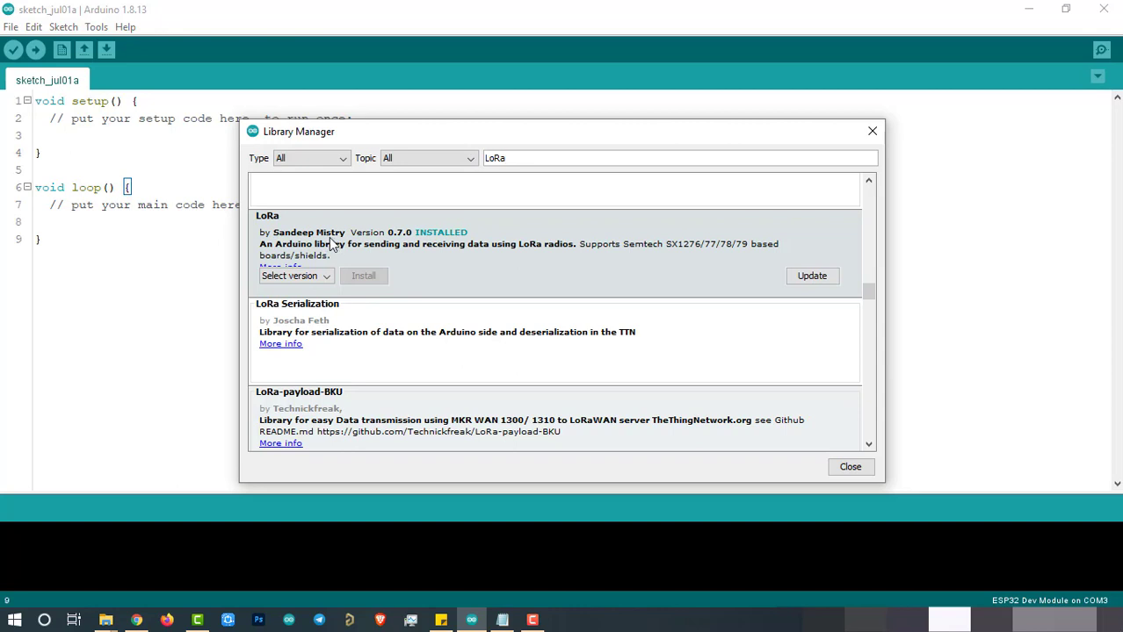
{"action": "mouse_move", "coordinate": [343, 253]}
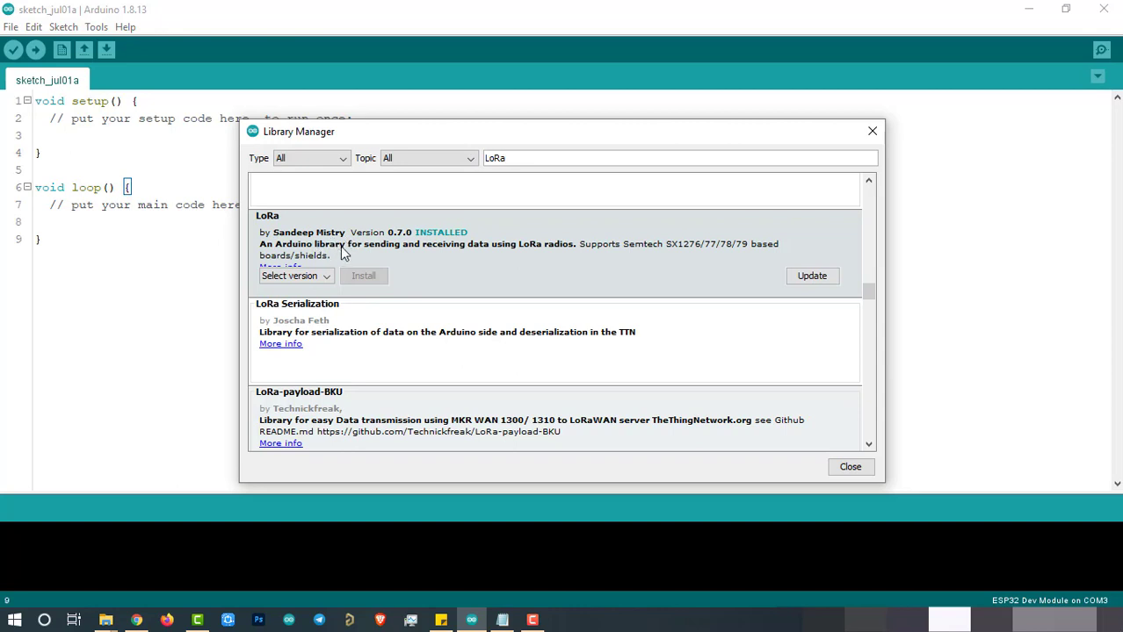
{"action": "left_click", "coordinate": [851, 467]}
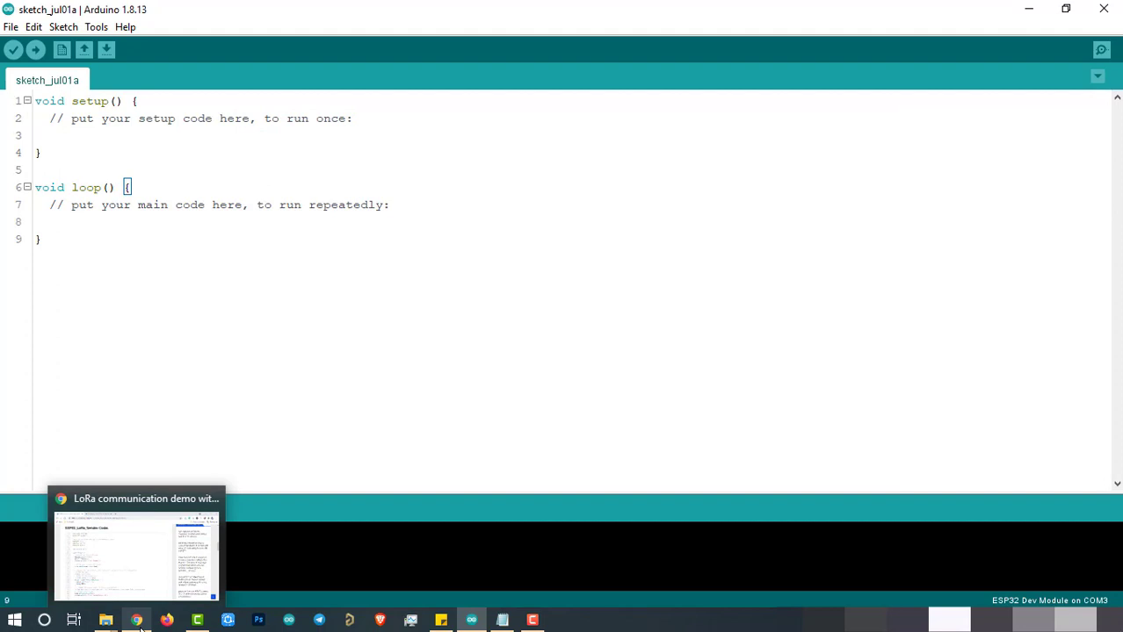
Bring up the LoRa tutorial webpage and copy the ESP32_LoRa_Sender code block
{"action": "left_click", "coordinate": [137, 554]}
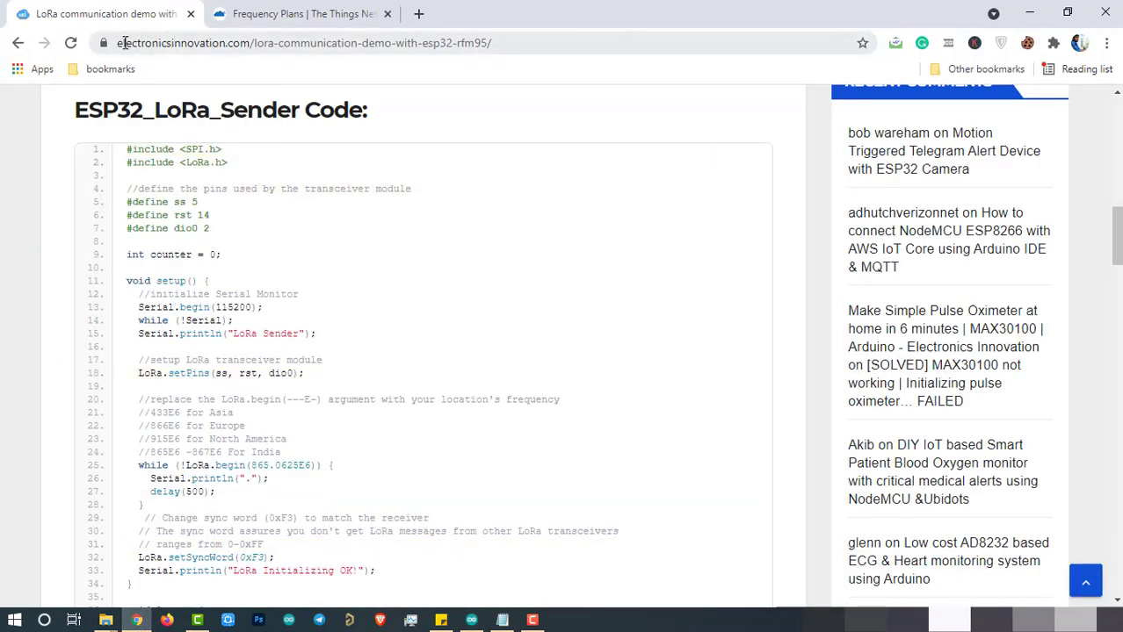
{"action": "mouse_move", "coordinate": [67, 107]}
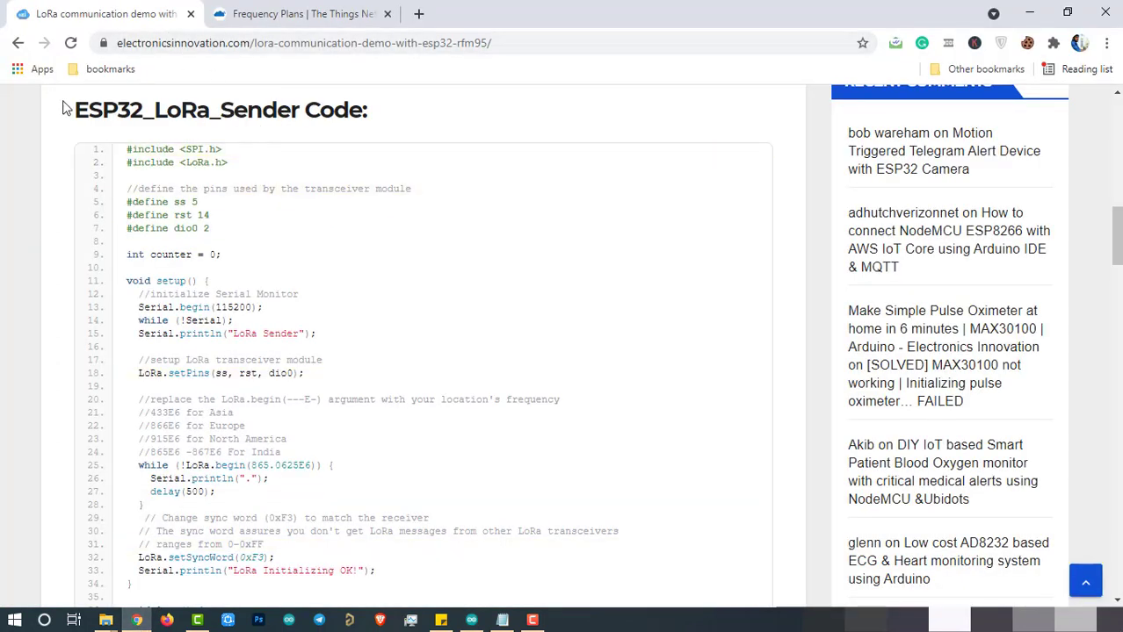
{"action": "mouse_move", "coordinate": [723, 161]}
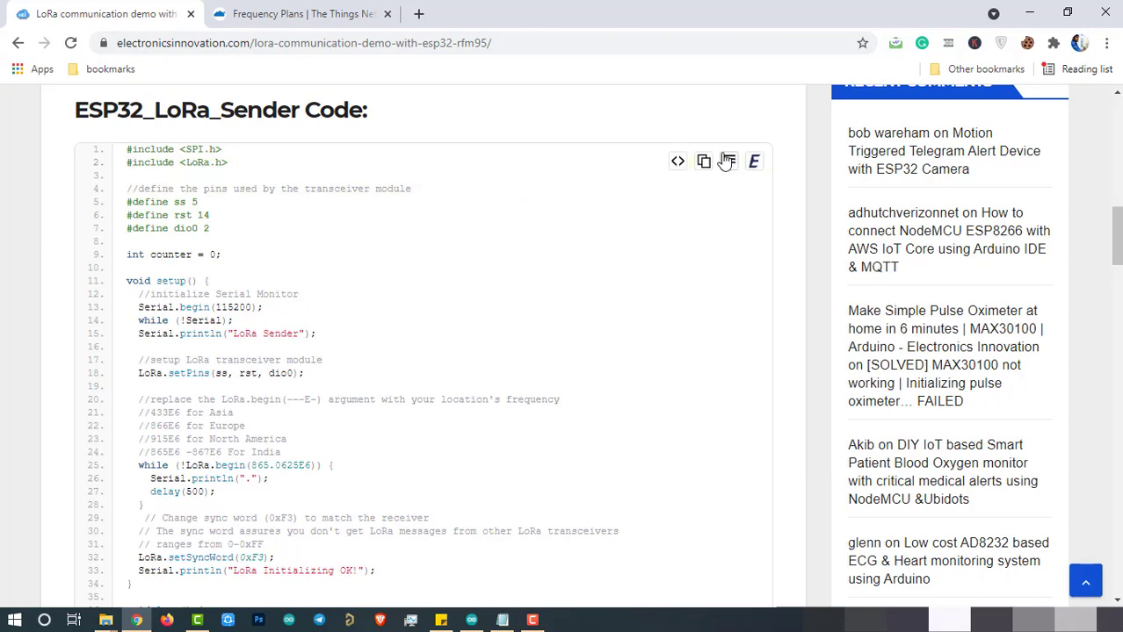
{"action": "left_click", "coordinate": [471, 620]}
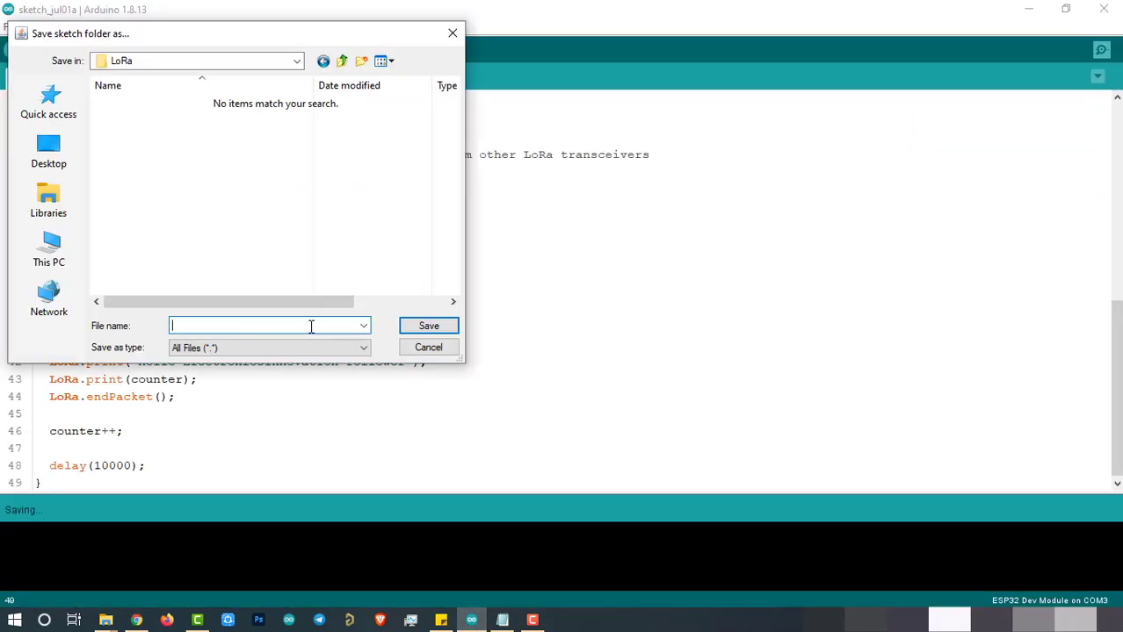
Save the pasted sender sketch as ESP32_LoRa_Sender in the LoRa folder
{"action": "type", "text": "ESP32_LoRa_S"}
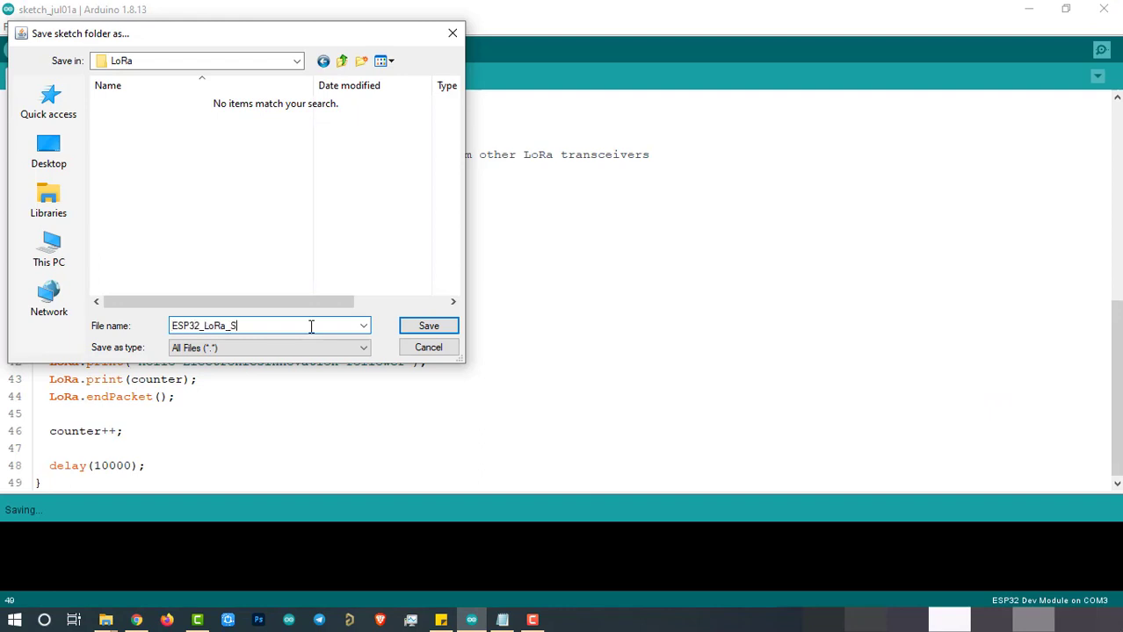
{"action": "type", "text": "ender"}
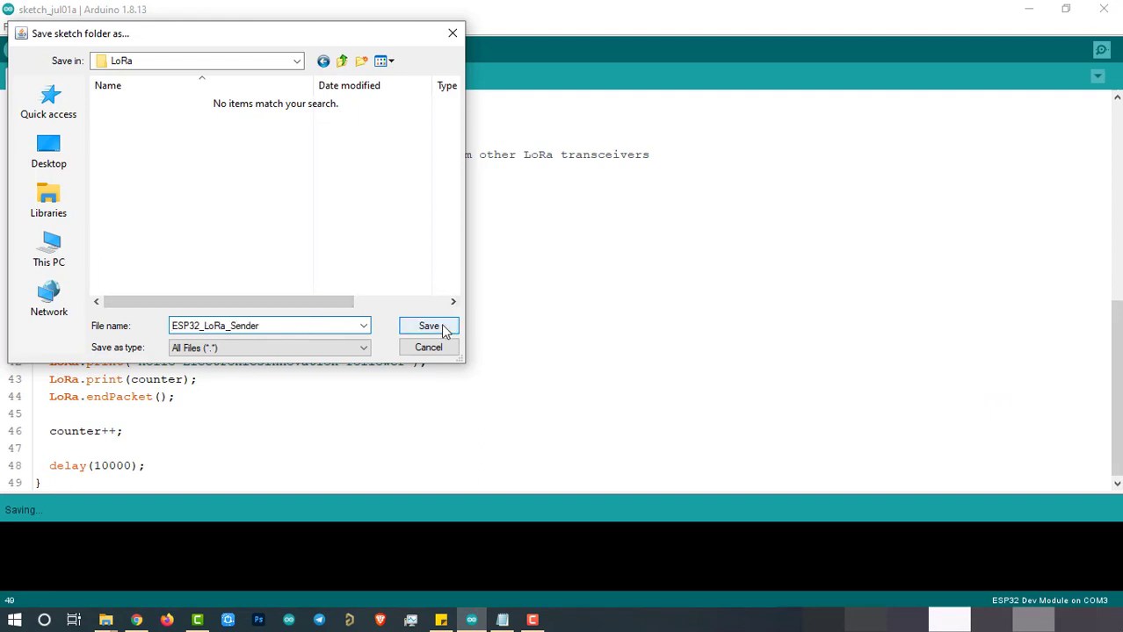
{"action": "left_click", "coordinate": [429, 325]}
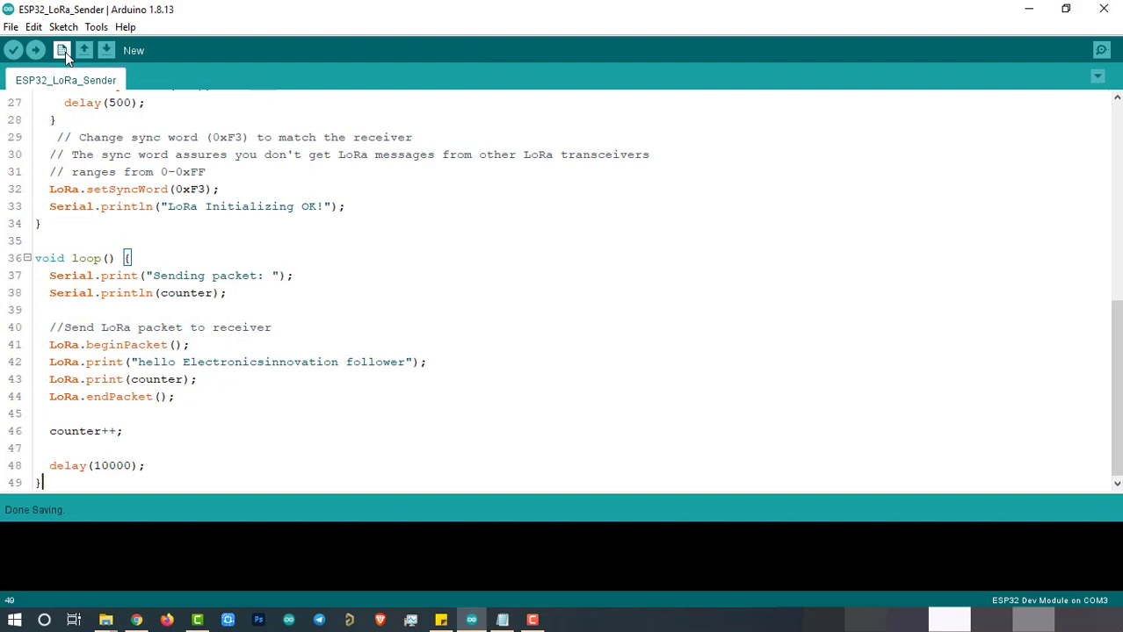
Create a new sketch with the receiver code and save it as ESP32_LoRa_Receiver
{"action": "left_click", "coordinate": [62, 49]}
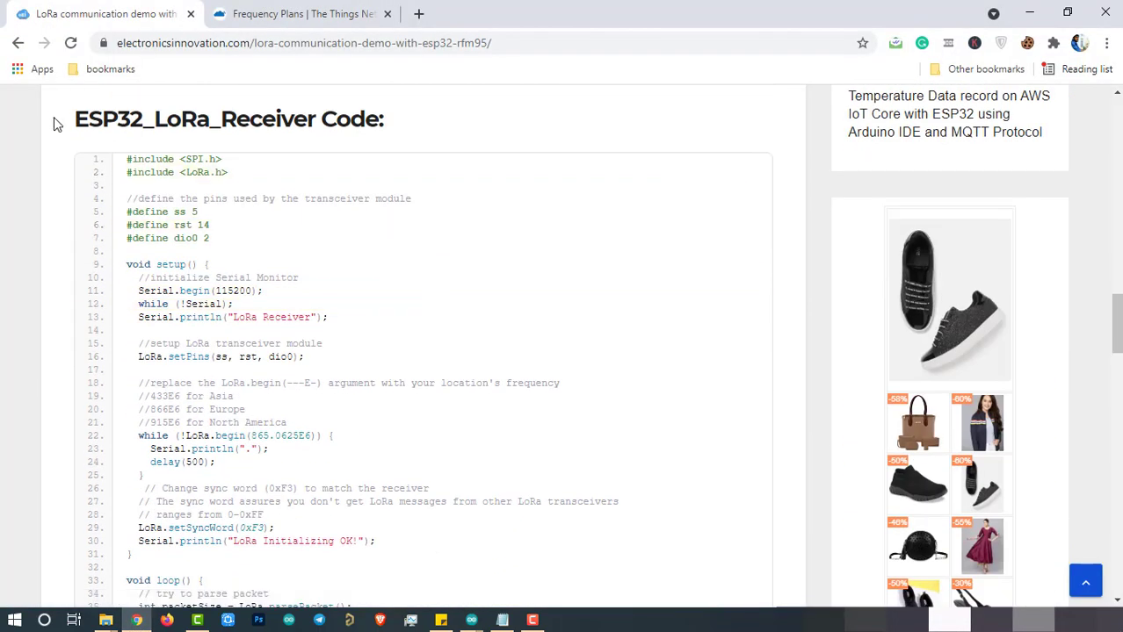
{"action": "mouse_move", "coordinate": [704, 170]}
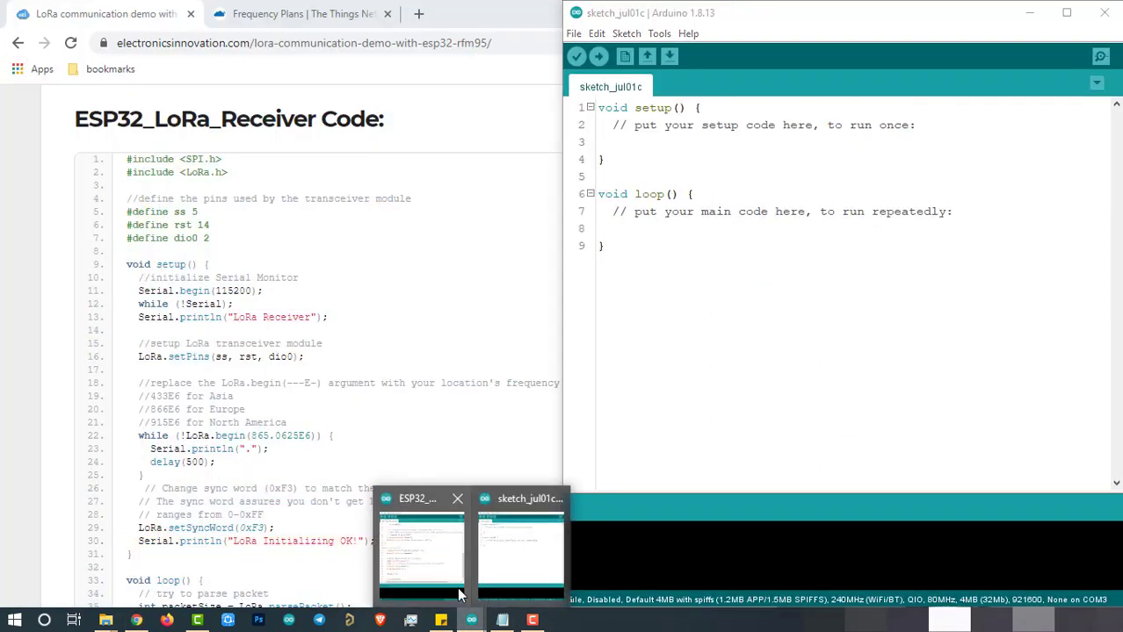
{"action": "left_click", "coordinate": [422, 548]}
{"action": "type", "text": "ESP32_LoRa_Receiver"}
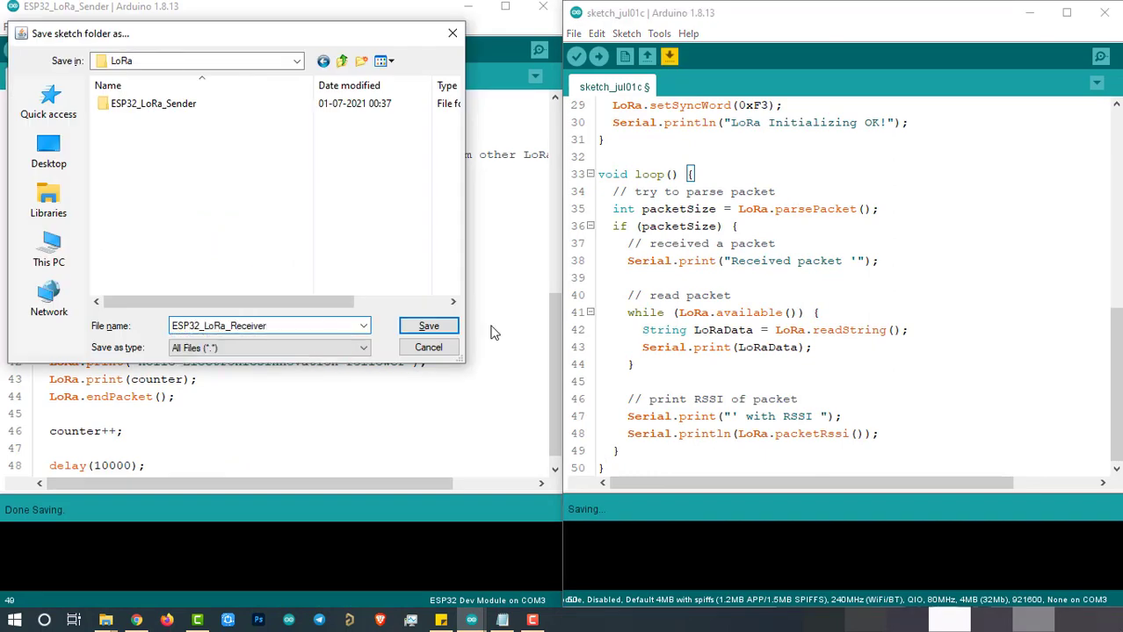
{"action": "left_click", "coordinate": [428, 325]}
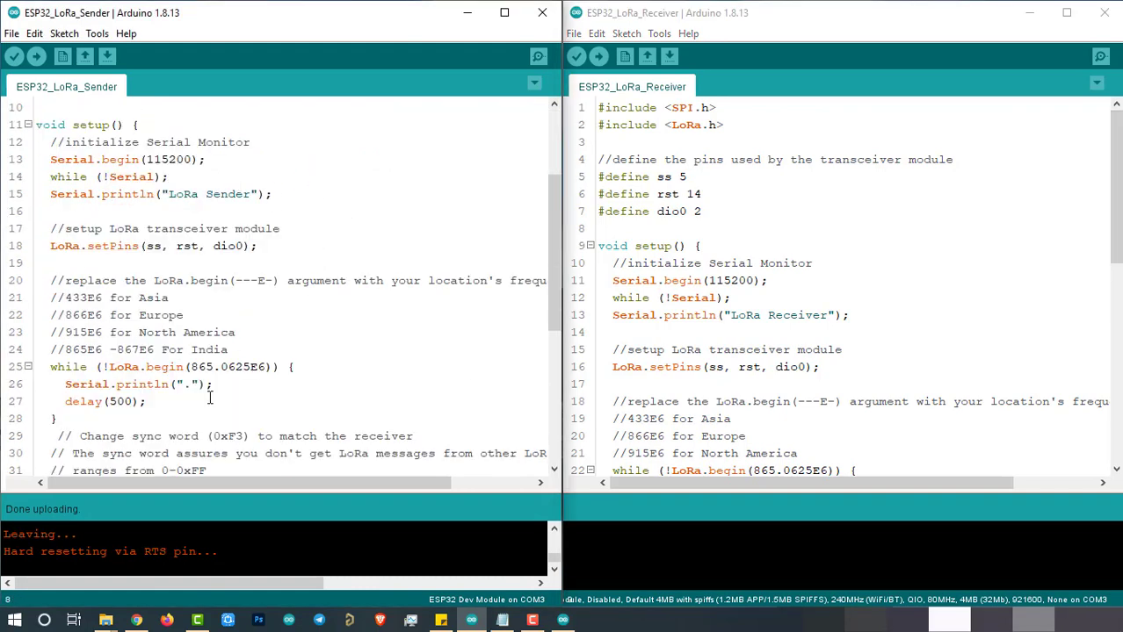
{"action": "mouse_move", "coordinate": [236, 408]}
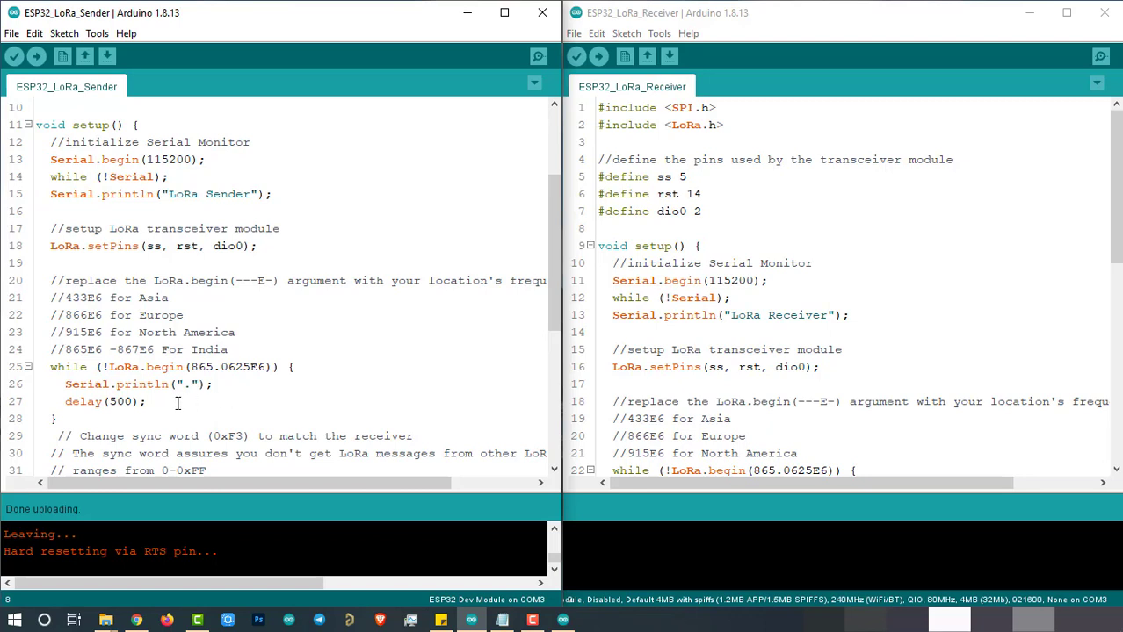
{"action": "mouse_move", "coordinate": [193, 402]}
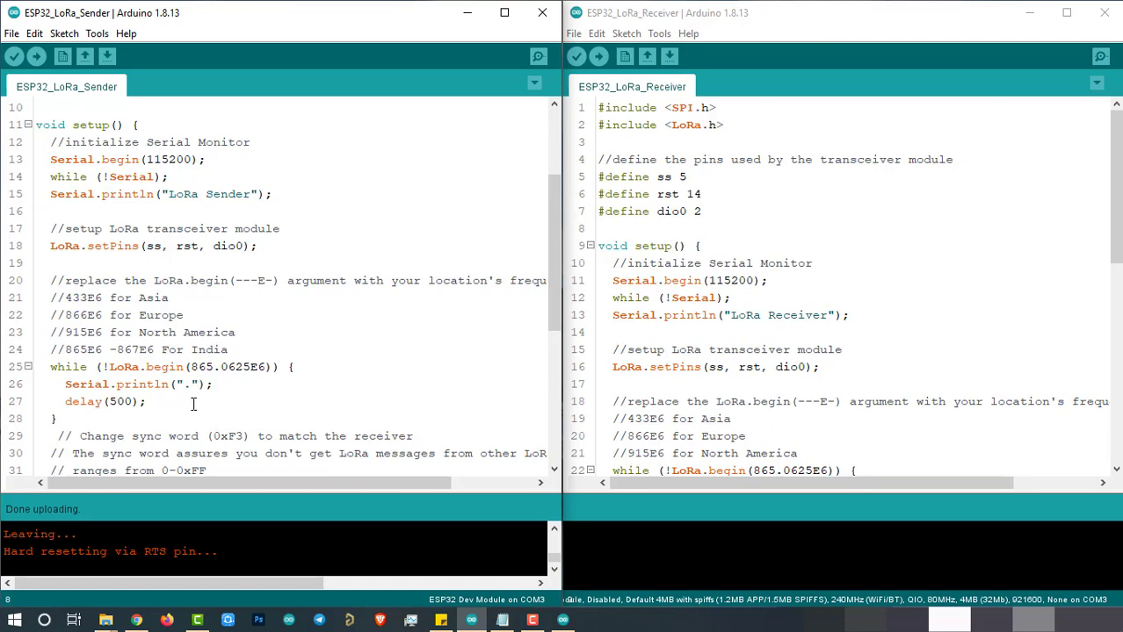
{"action": "mouse_move", "coordinate": [160, 429]}
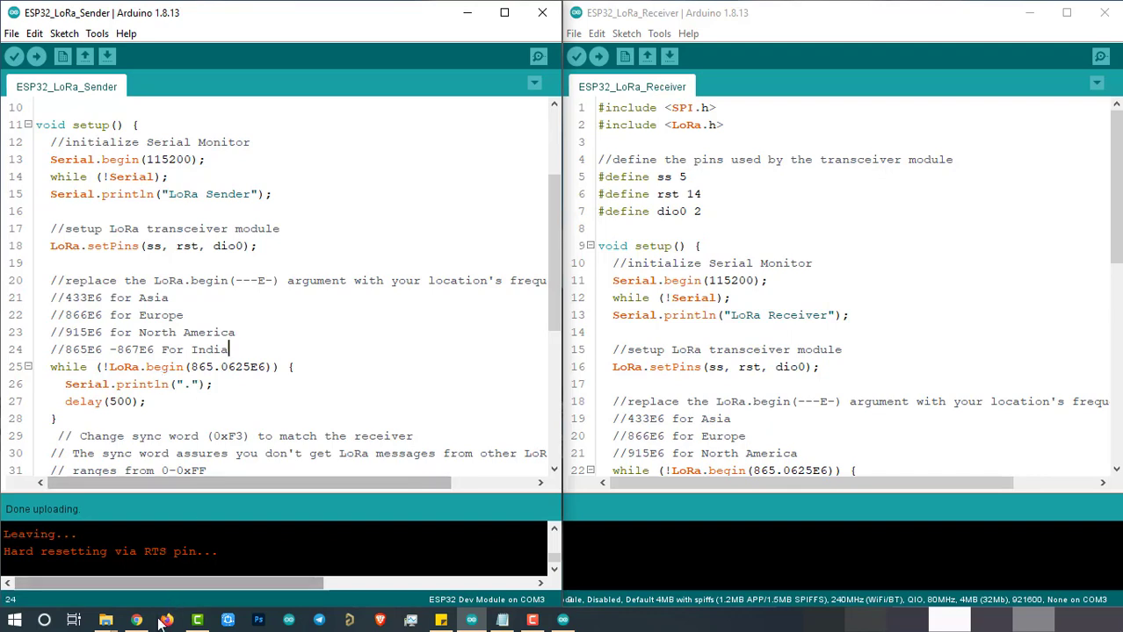
Point out the //865E6 -867E6 For India frequency comment near LoRa.begin in the sender sketch
{"action": "left_click", "coordinate": [137, 620]}
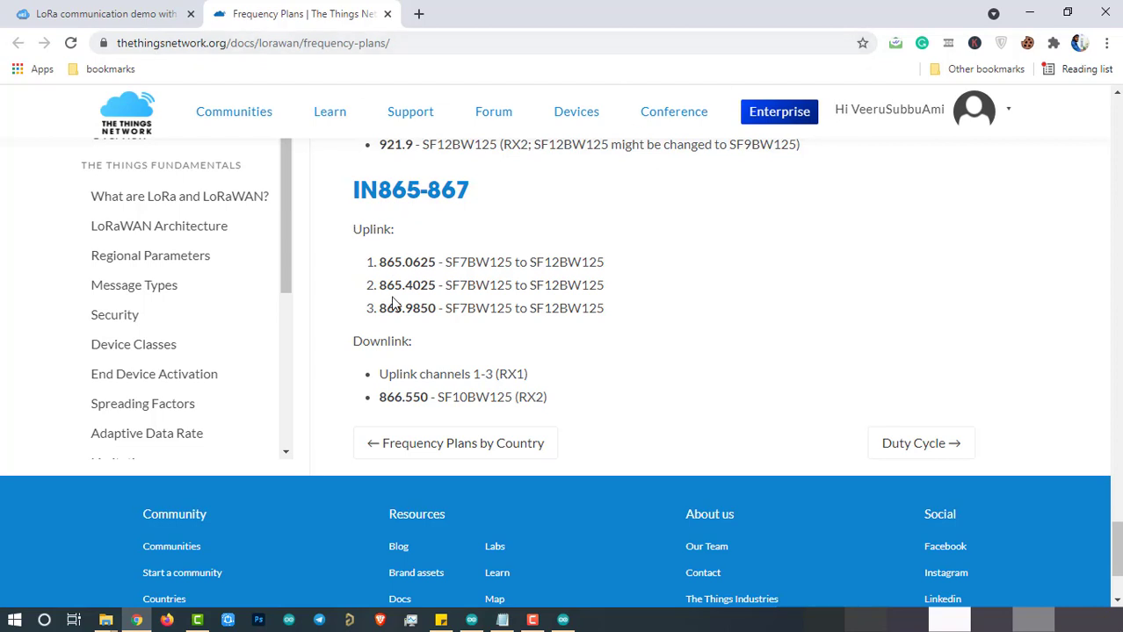
{"action": "mouse_move", "coordinate": [477, 235]}
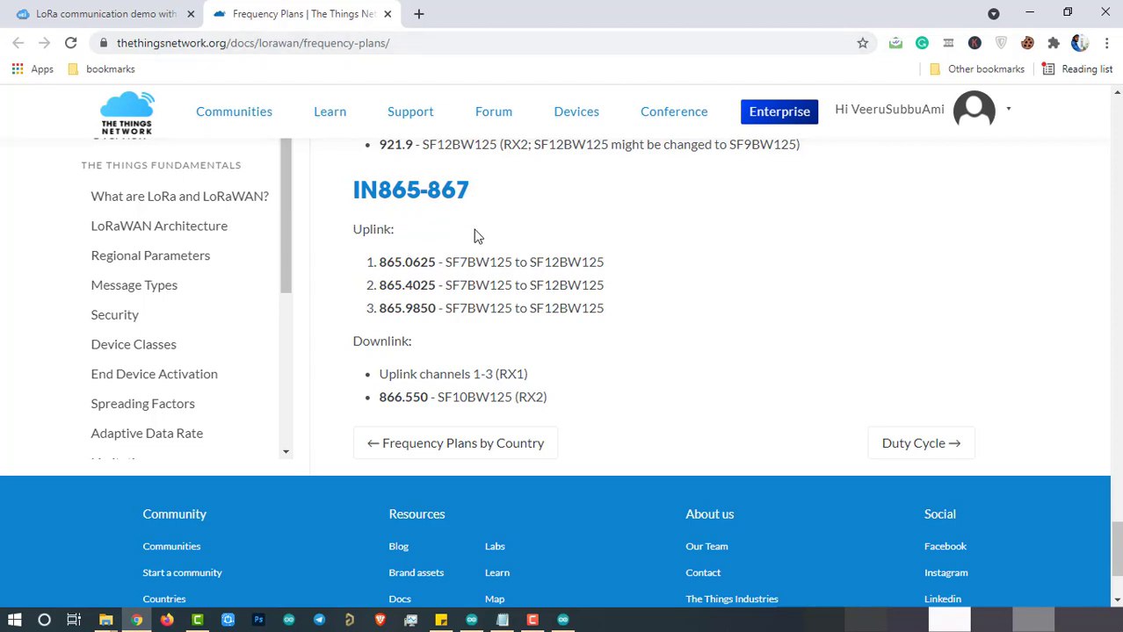
{"action": "mouse_move", "coordinate": [379, 260]}
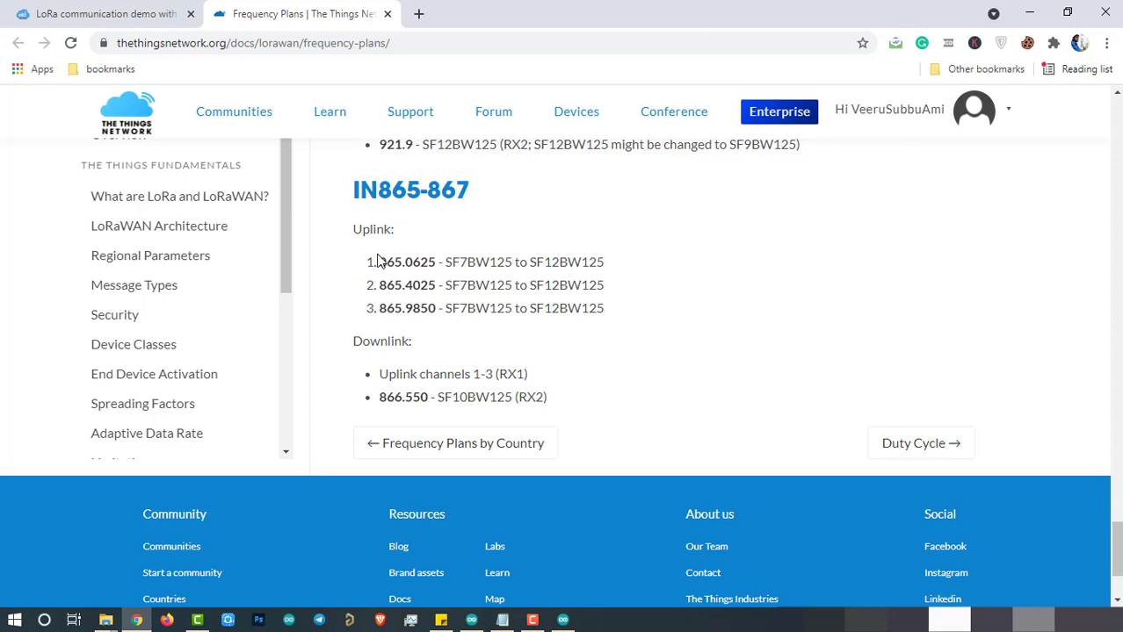
{"action": "mouse_move", "coordinate": [379, 263]}
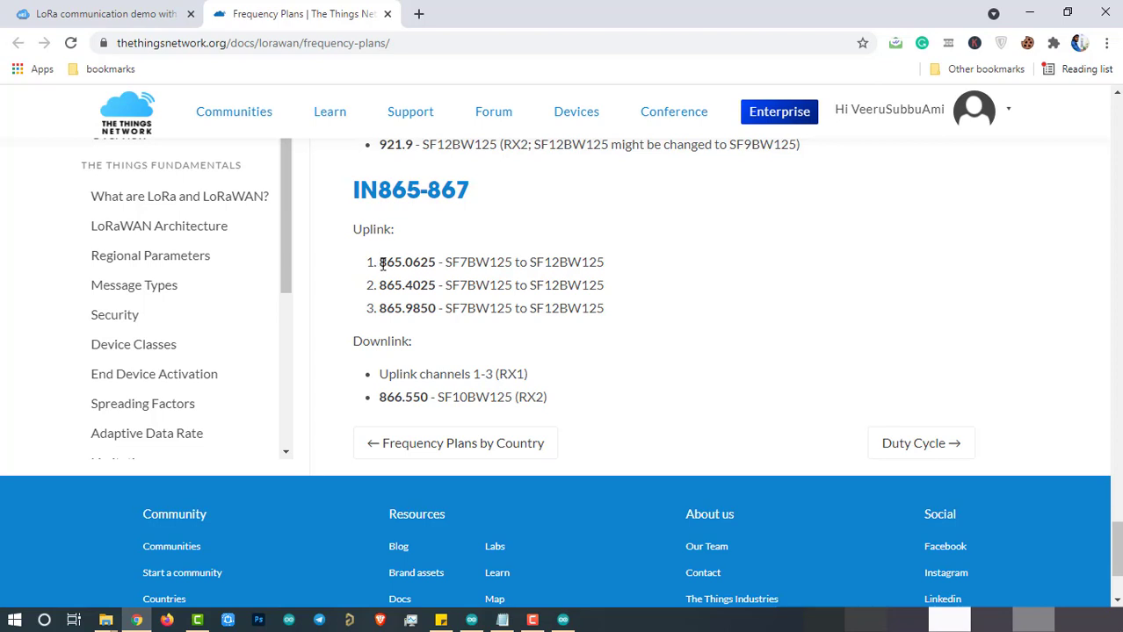
Select the first IN865-867 uplink frequency, 865.0625 MHz, in The Things Network plan
{"action": "double_click", "coordinate": [390, 262]}
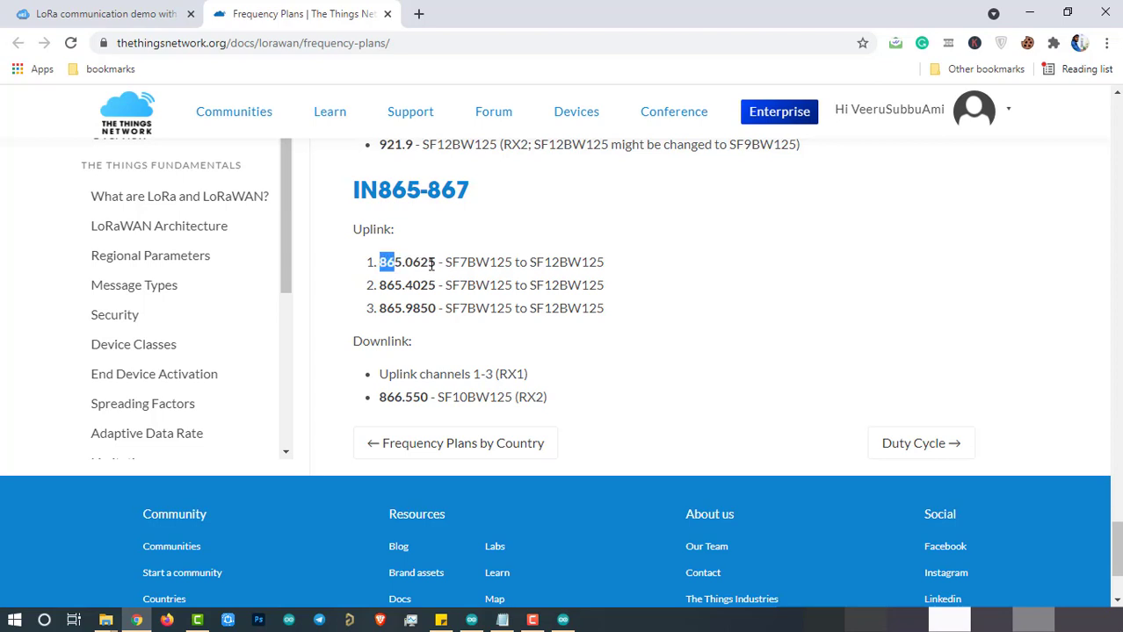
{"action": "double_click", "coordinate": [408, 262]}
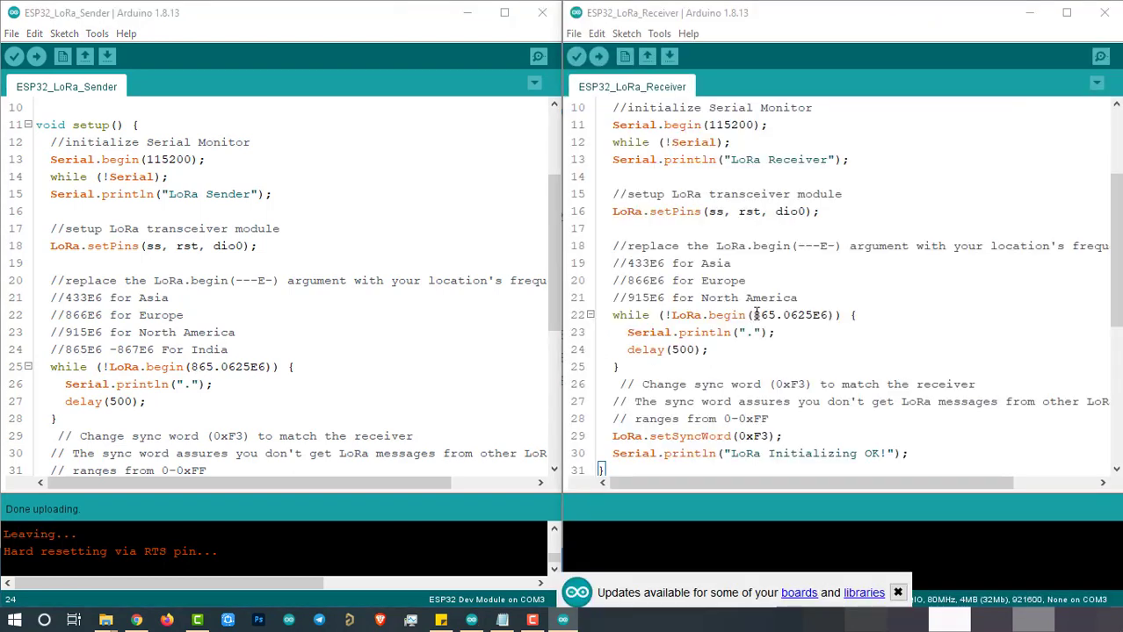
{"action": "mouse_move", "coordinate": [707, 71]}
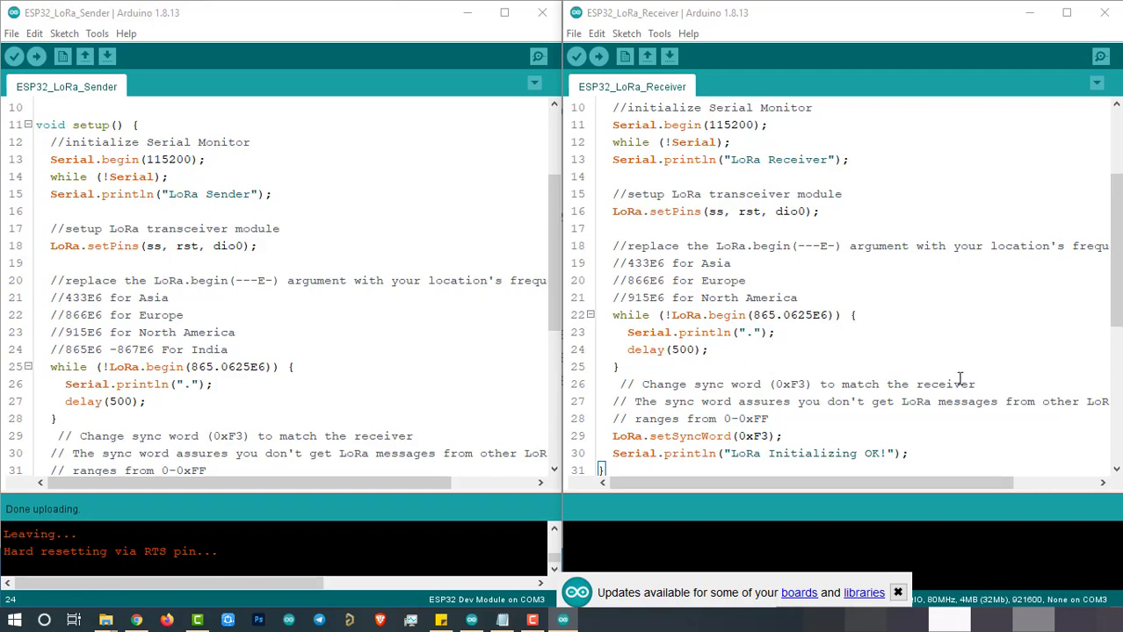
{"action": "scroll", "scroll_direction": "up", "scroll_amount": 3}
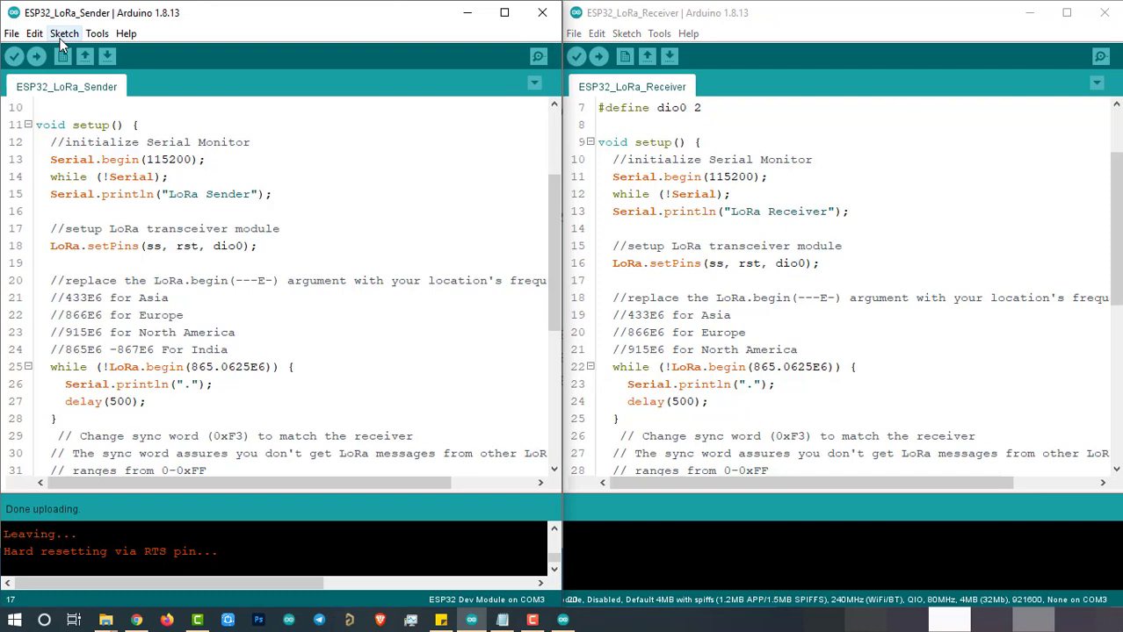
{"action": "left_click", "coordinate": [97, 34]}
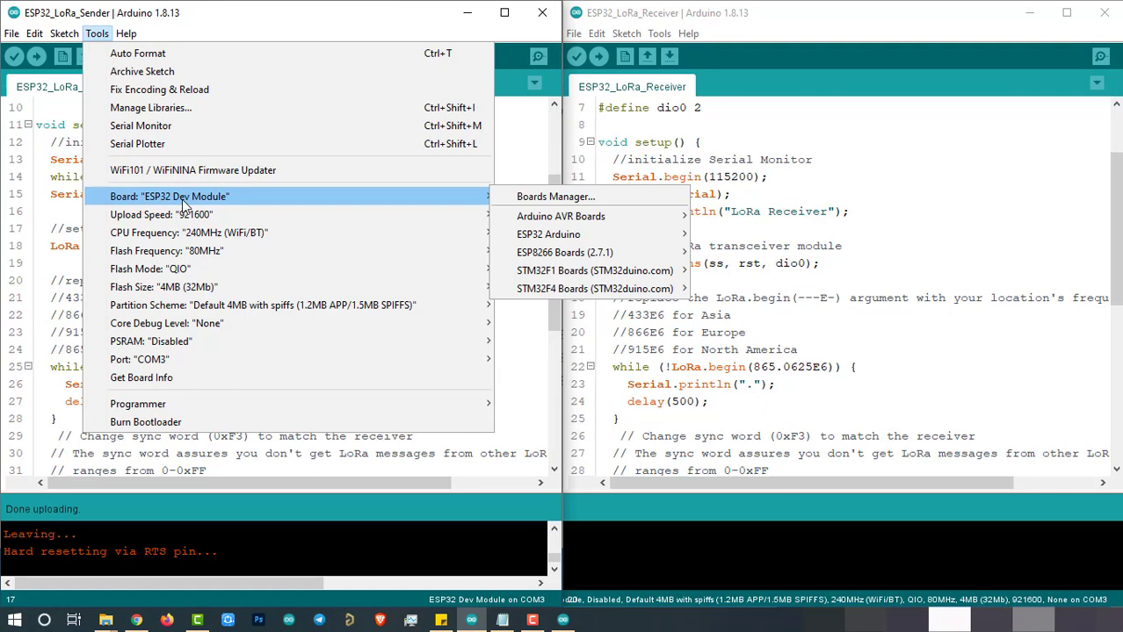
{"action": "mouse_move", "coordinate": [162, 323]}
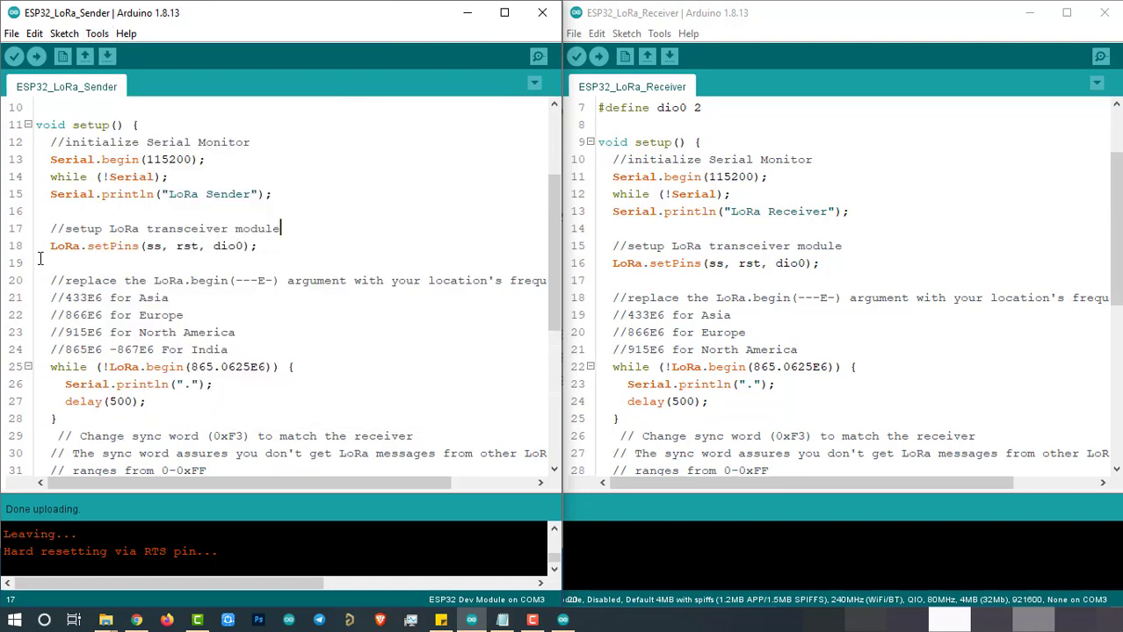
{"action": "left_click", "coordinate": [35, 54]}
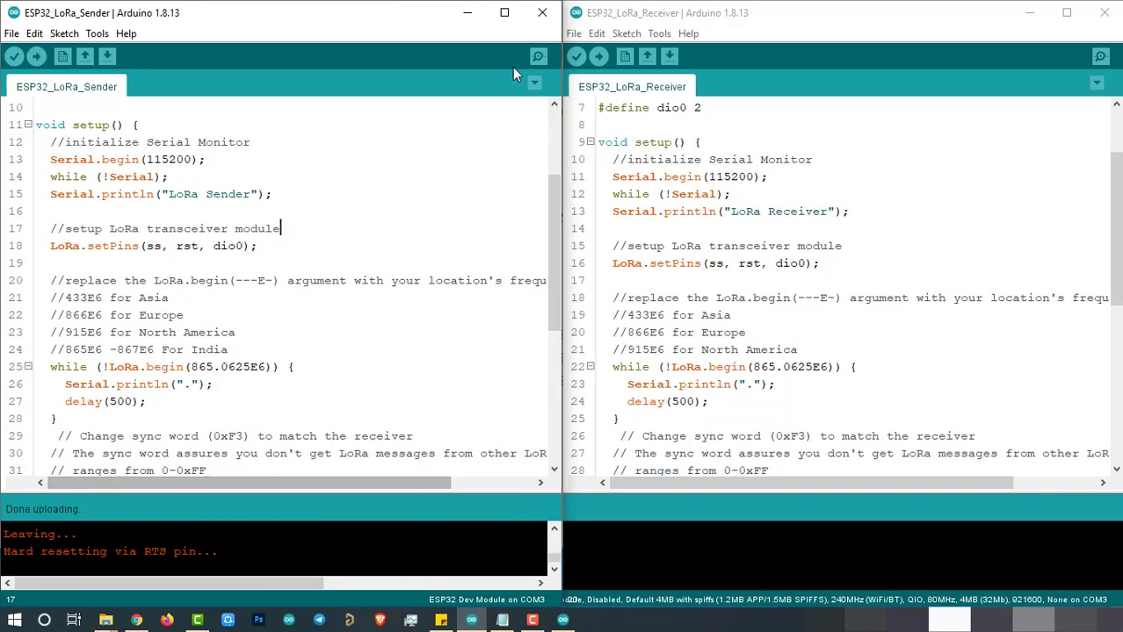
{"action": "left_click", "coordinate": [537, 56]}
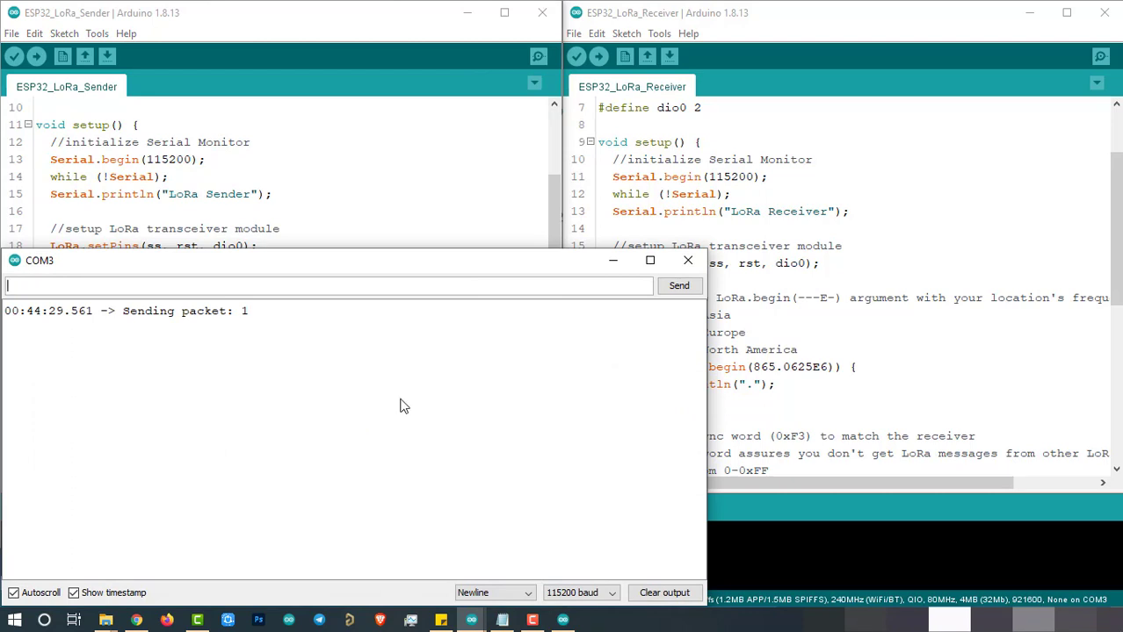
{"action": "mouse_move", "coordinate": [378, 341]}
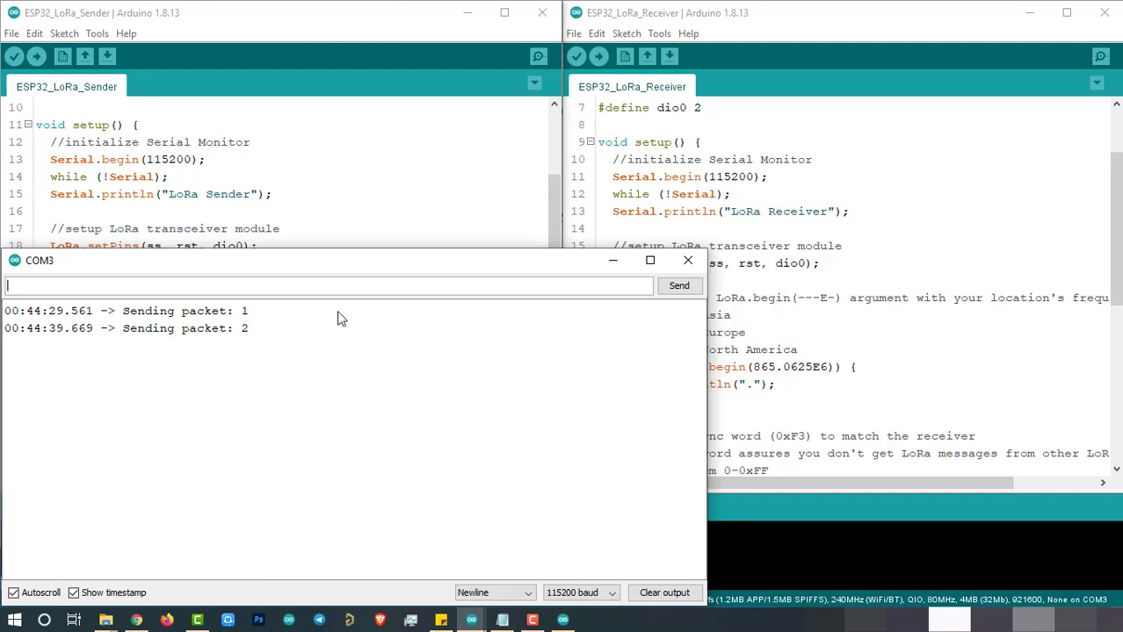
{"action": "mouse_move", "coordinate": [389, 383]}
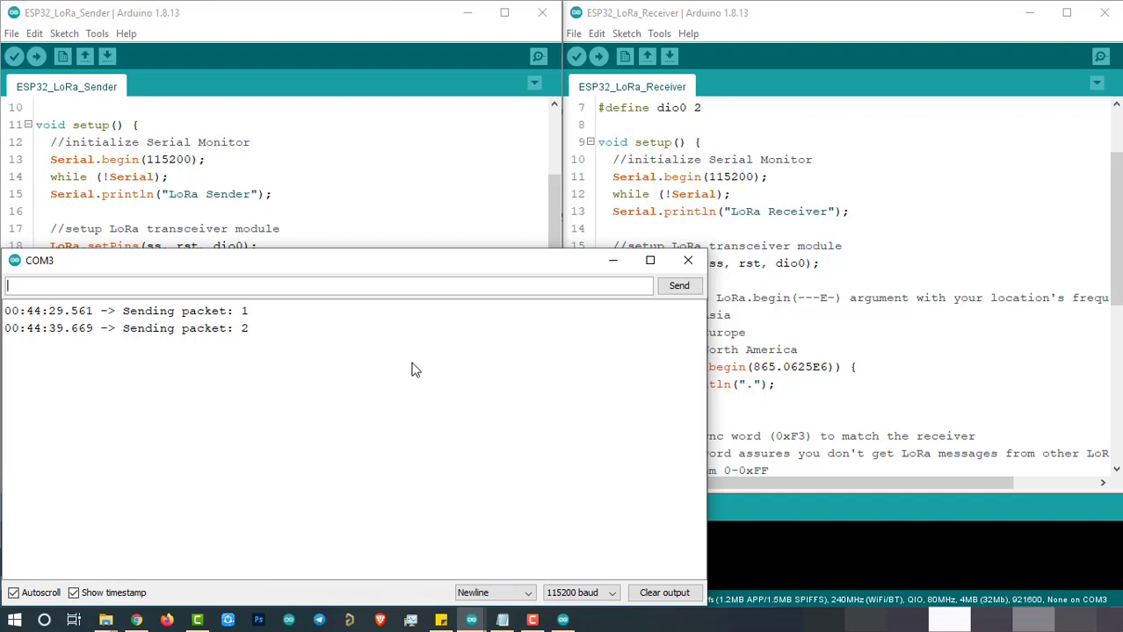
{"action": "mouse_move", "coordinate": [840, 196]}
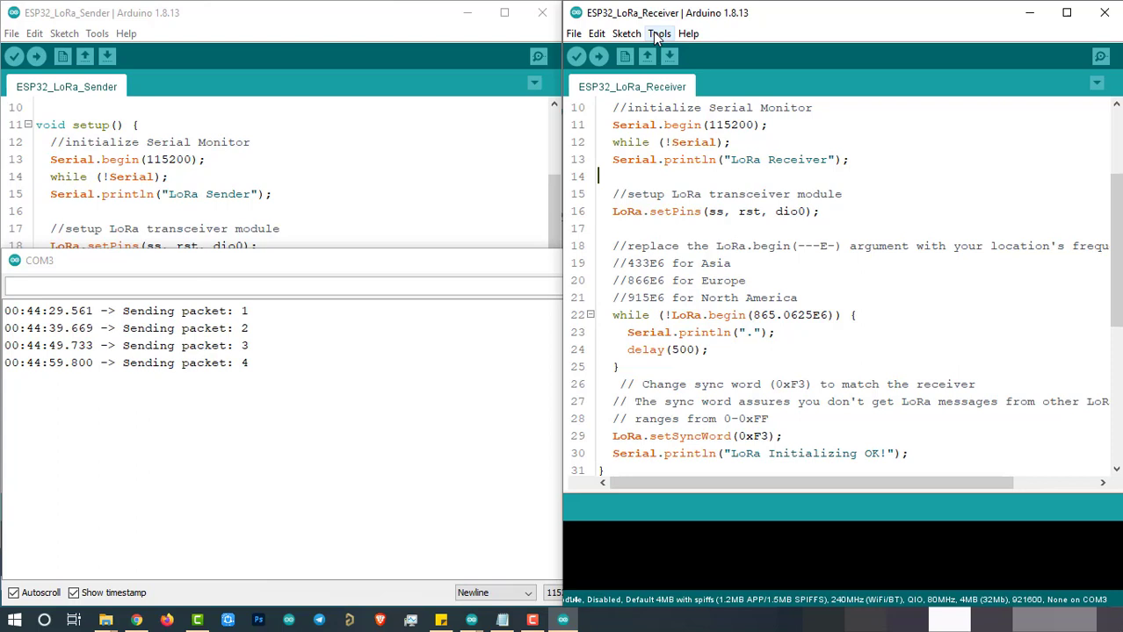
Set the receiver sketch's port to COM8 under Tools and upload it to the board
{"action": "left_click", "coordinate": [657, 34]}
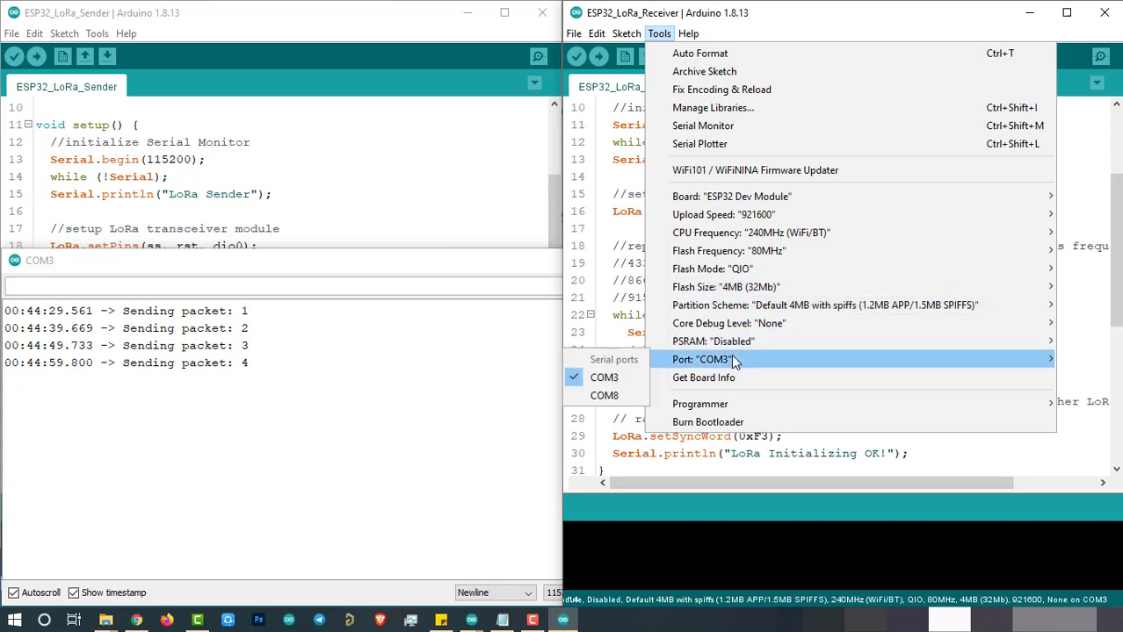
{"action": "mouse_move", "coordinate": [605, 395]}
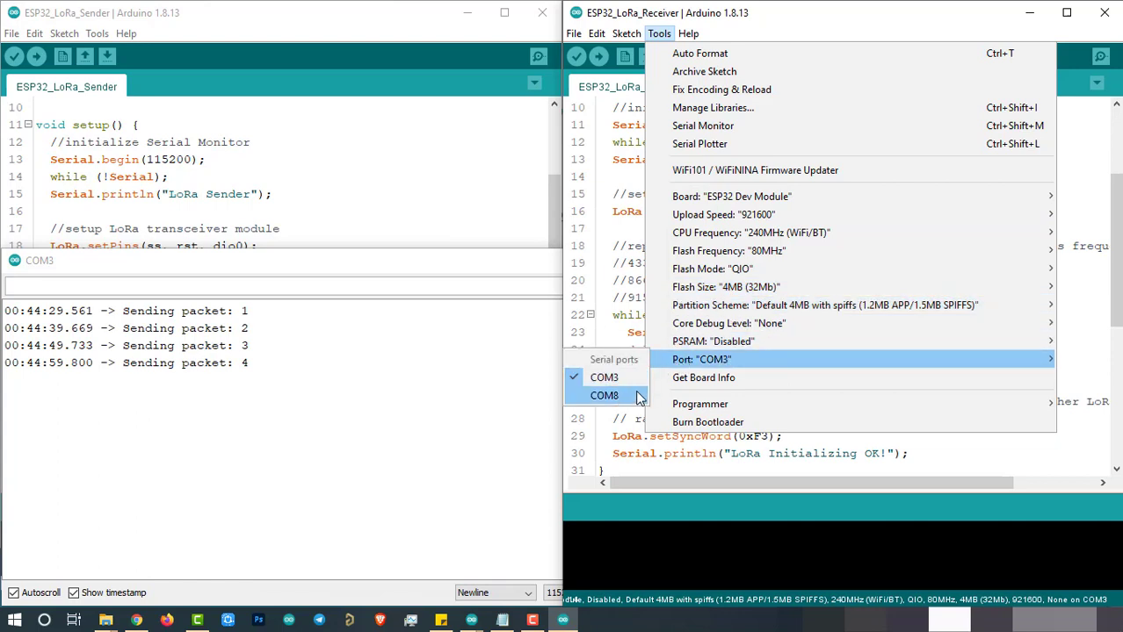
{"action": "left_click", "coordinate": [605, 395]}
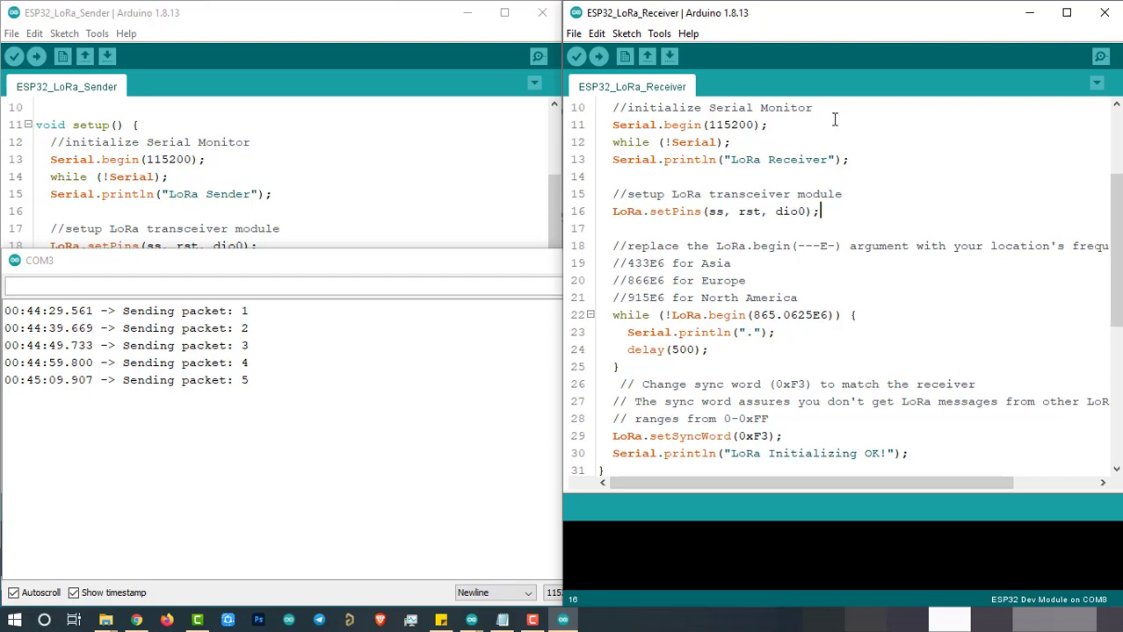
{"action": "mouse_move", "coordinate": [597, 56]}
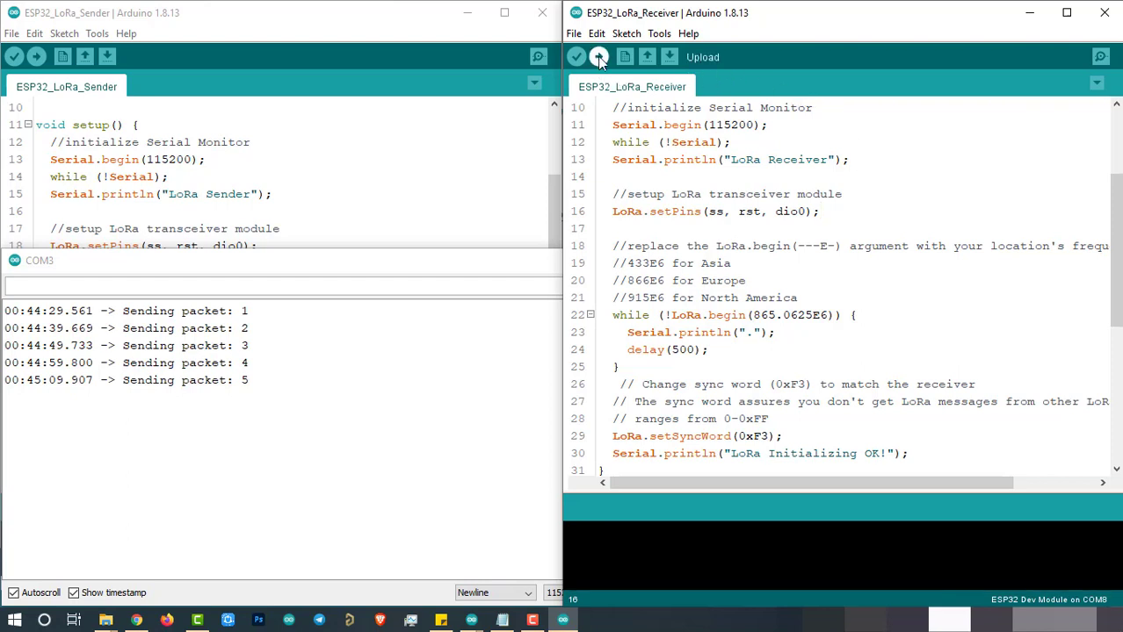
{"action": "left_click", "coordinate": [597, 57]}
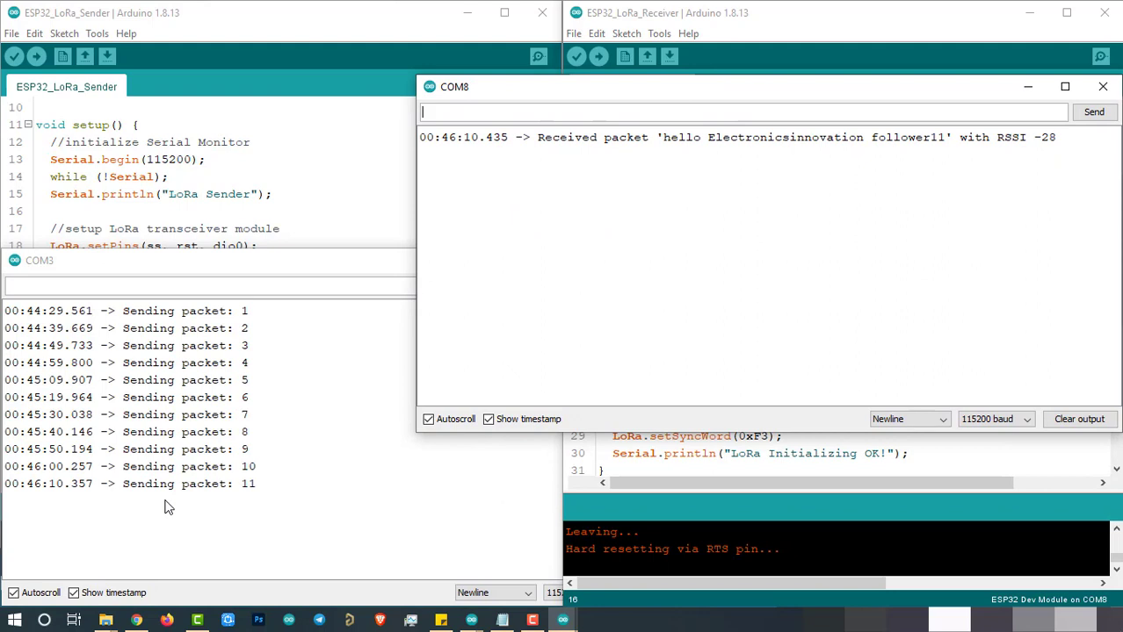
{"action": "mouse_move", "coordinate": [942, 148]}
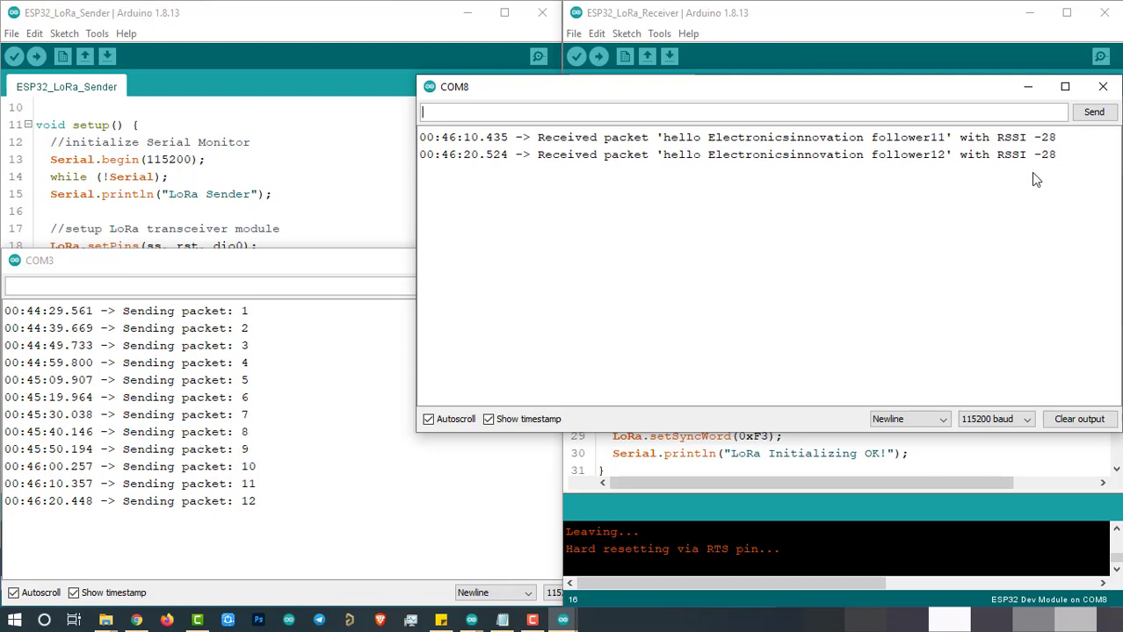
{"action": "mouse_move", "coordinate": [1019, 181]}
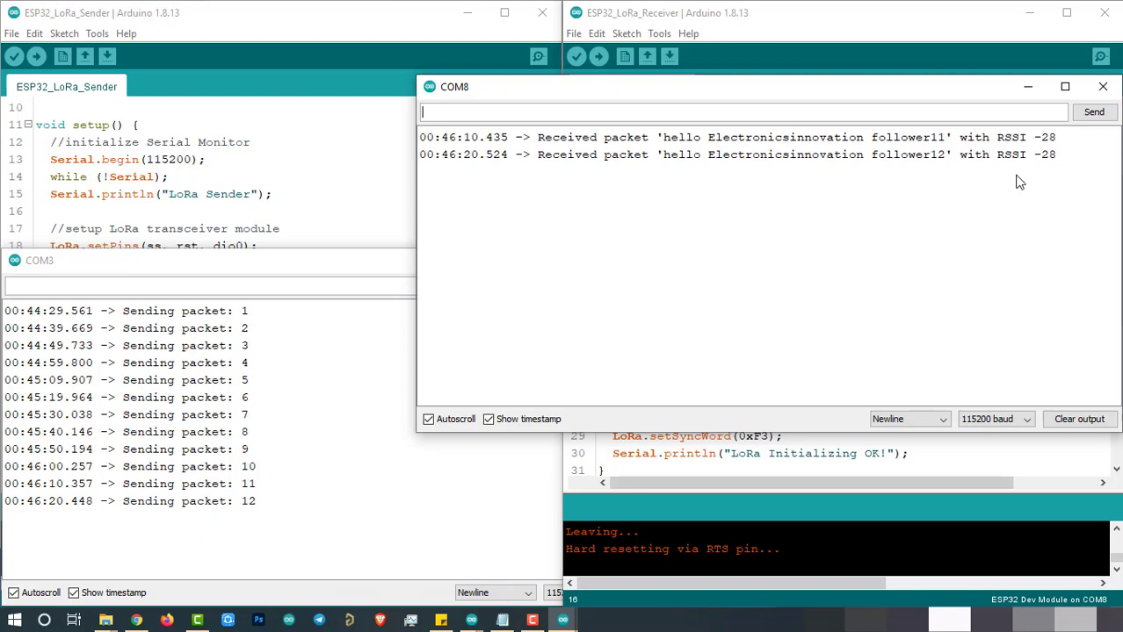
{"action": "mouse_move", "coordinate": [817, 221]}
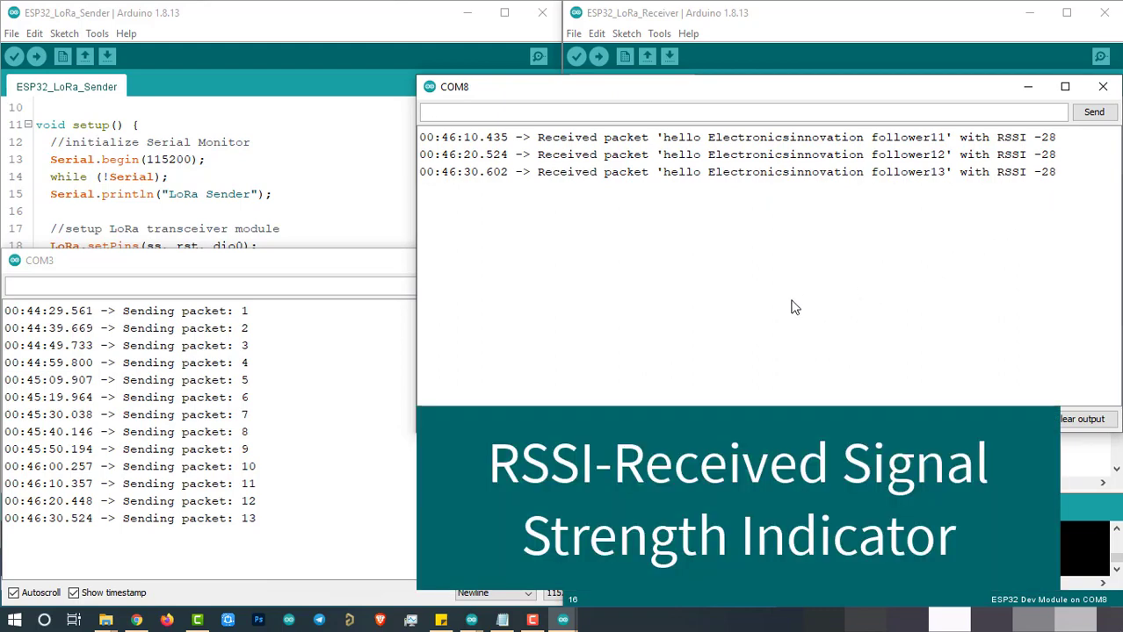
{"action": "mouse_move", "coordinate": [888, 325]}
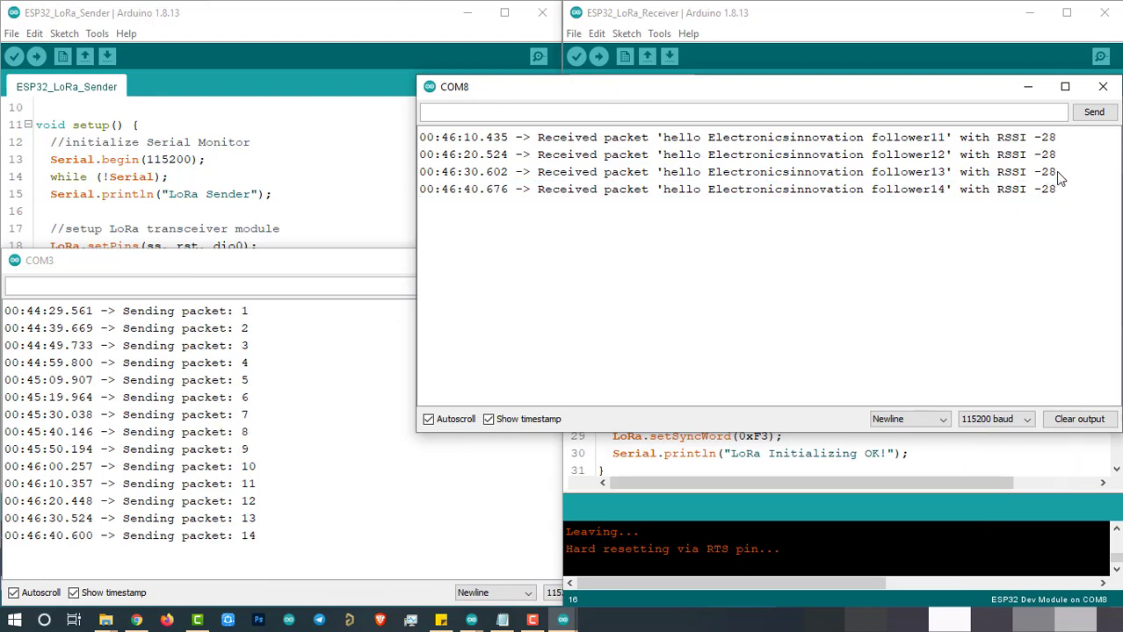
{"action": "mouse_move", "coordinate": [1054, 197]}
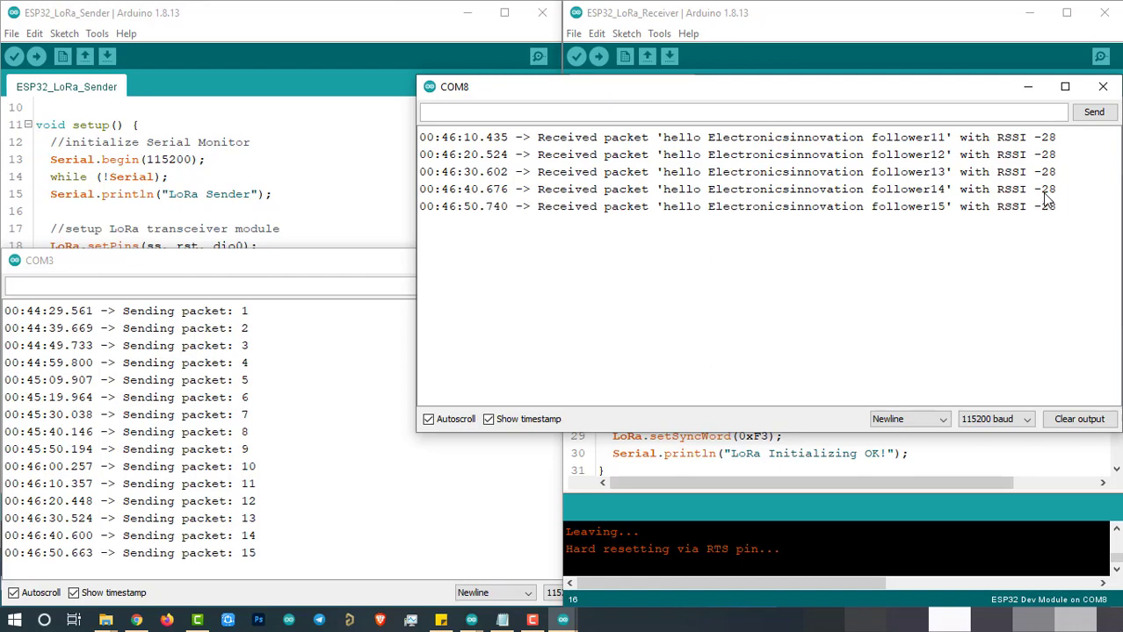
{"action": "mouse_move", "coordinate": [936, 267]}
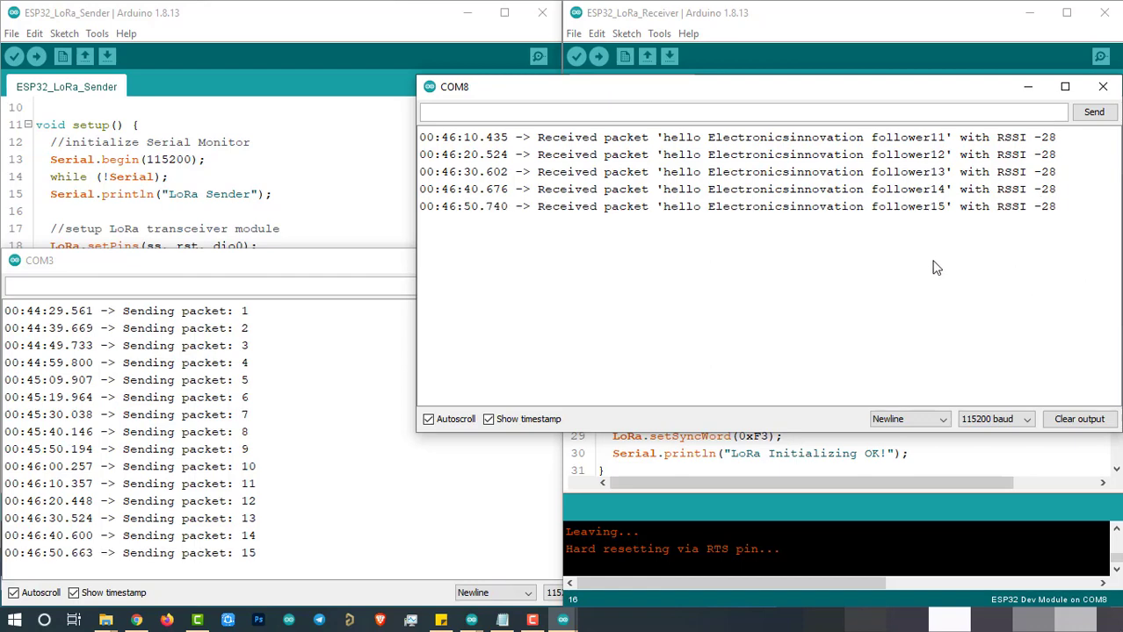
{"action": "mouse_move", "coordinate": [896, 296]}
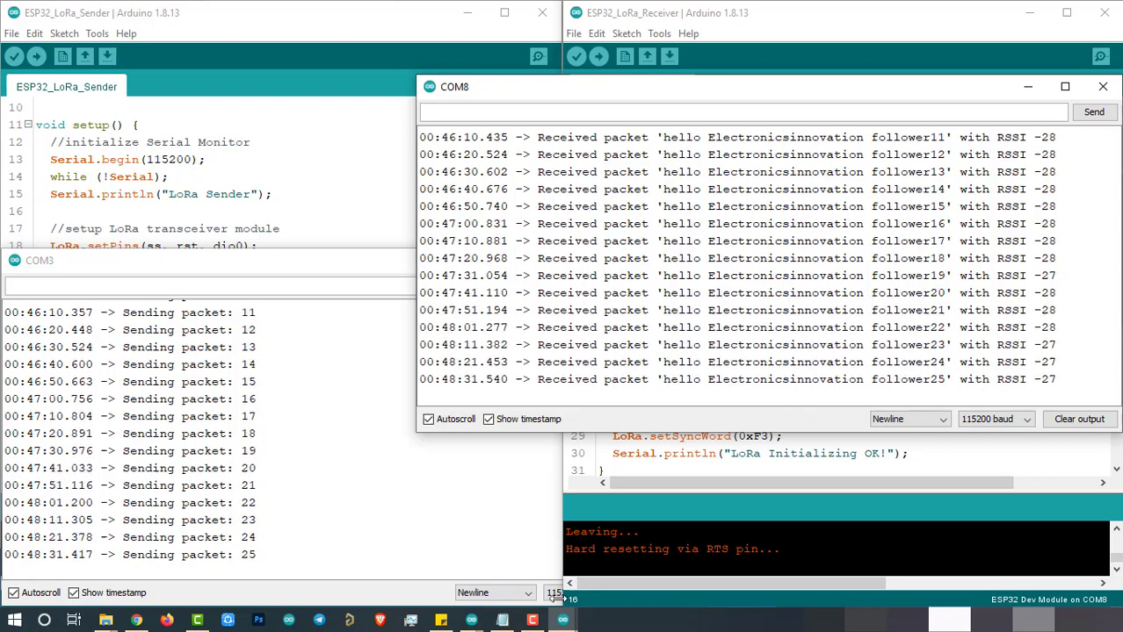
Close the receiver's Serial Monitor window
{"action": "left_click", "coordinate": [1104, 86]}
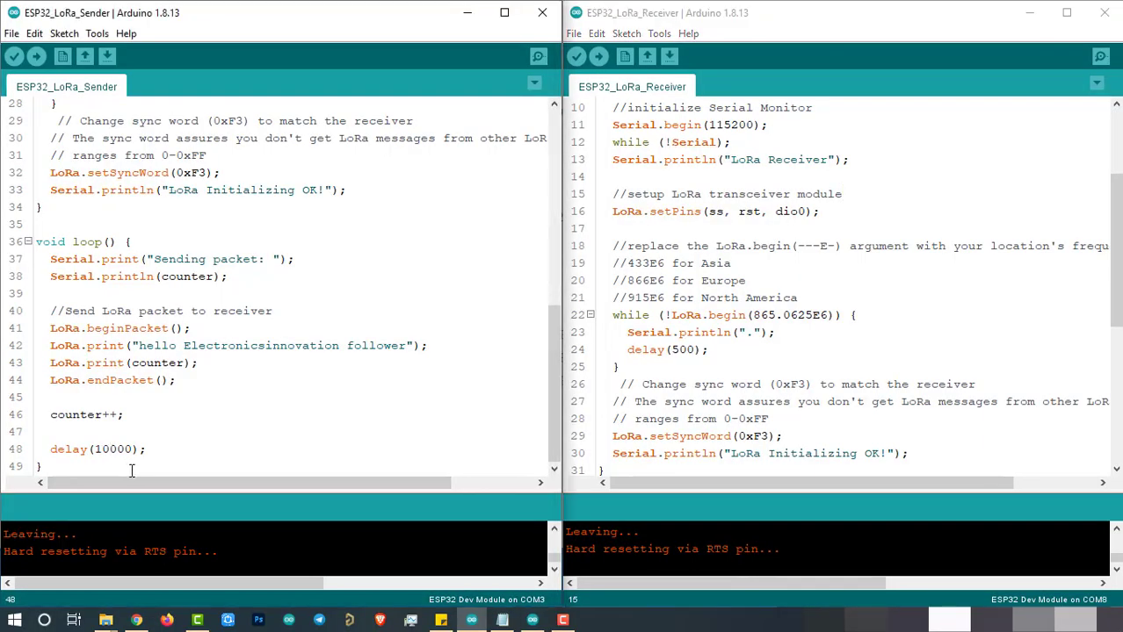